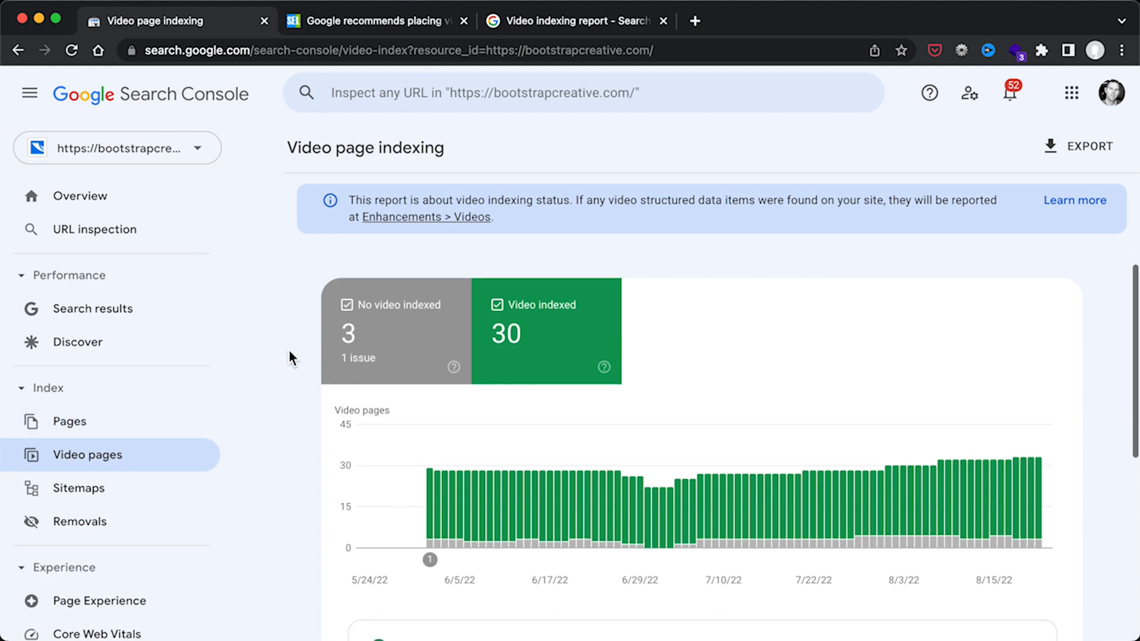
mouse_move(688, 494)
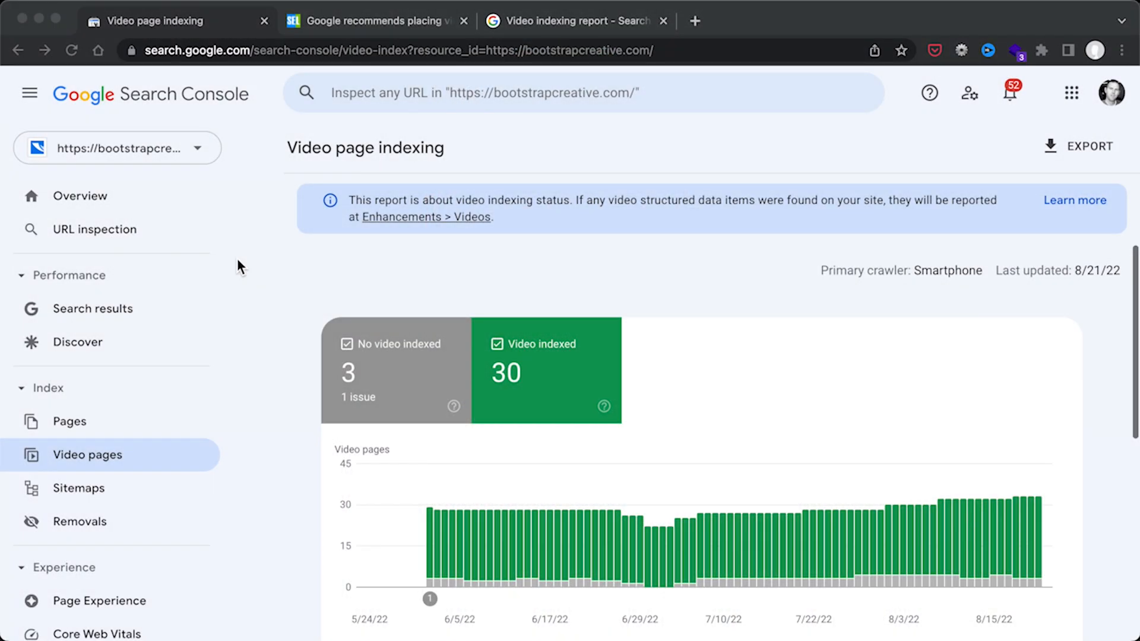
mouse_move(236, 304)
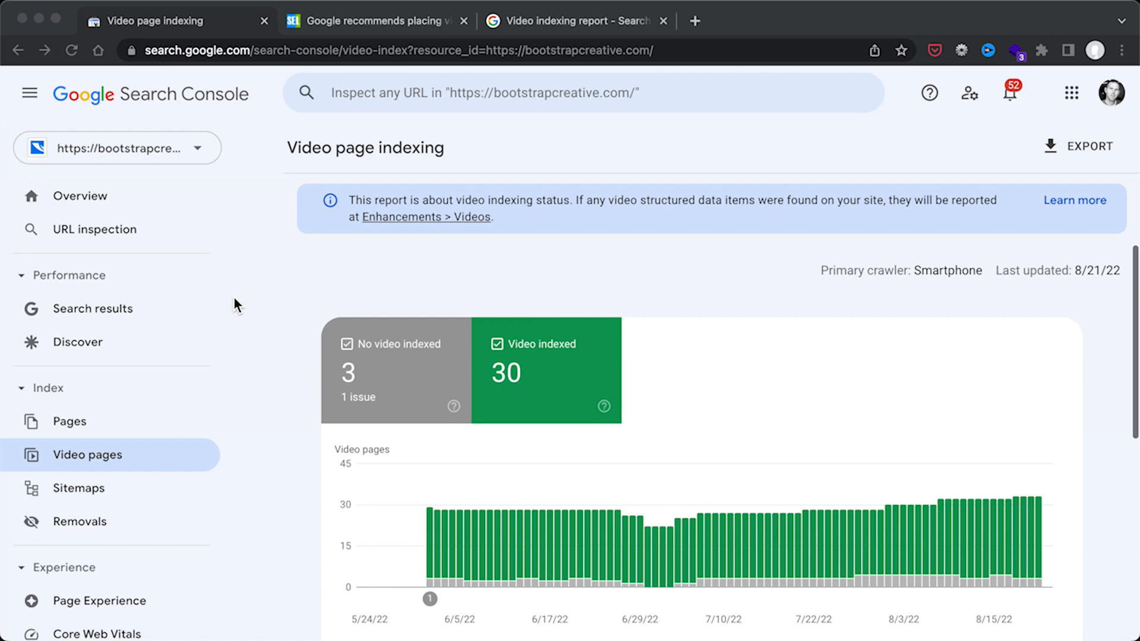
mouse_move(73, 399)
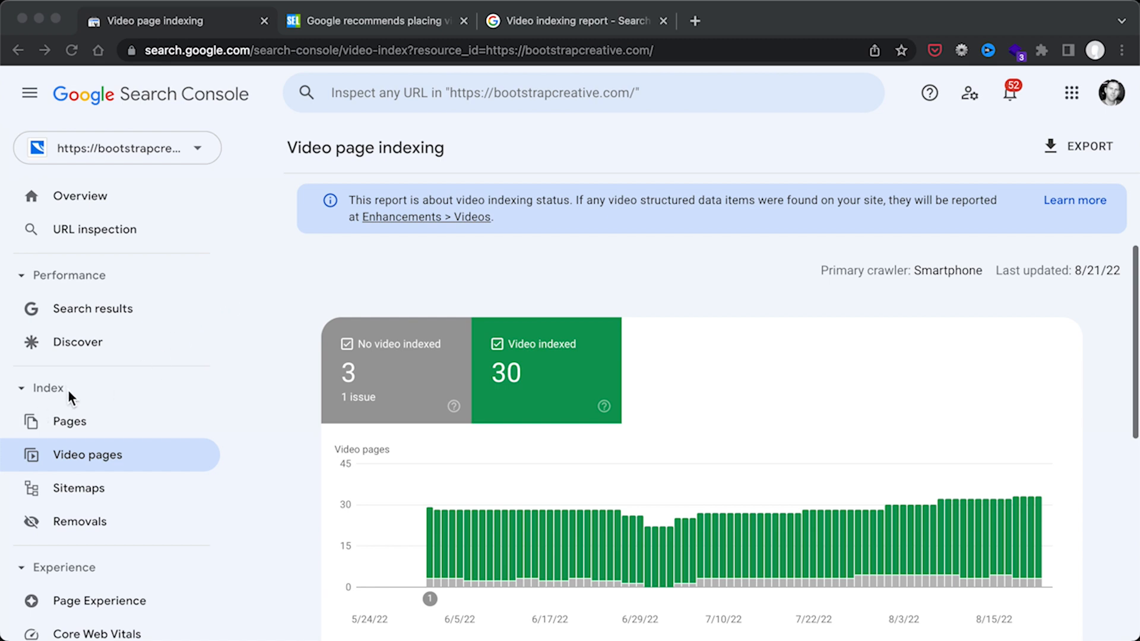
mouse_move(106, 465)
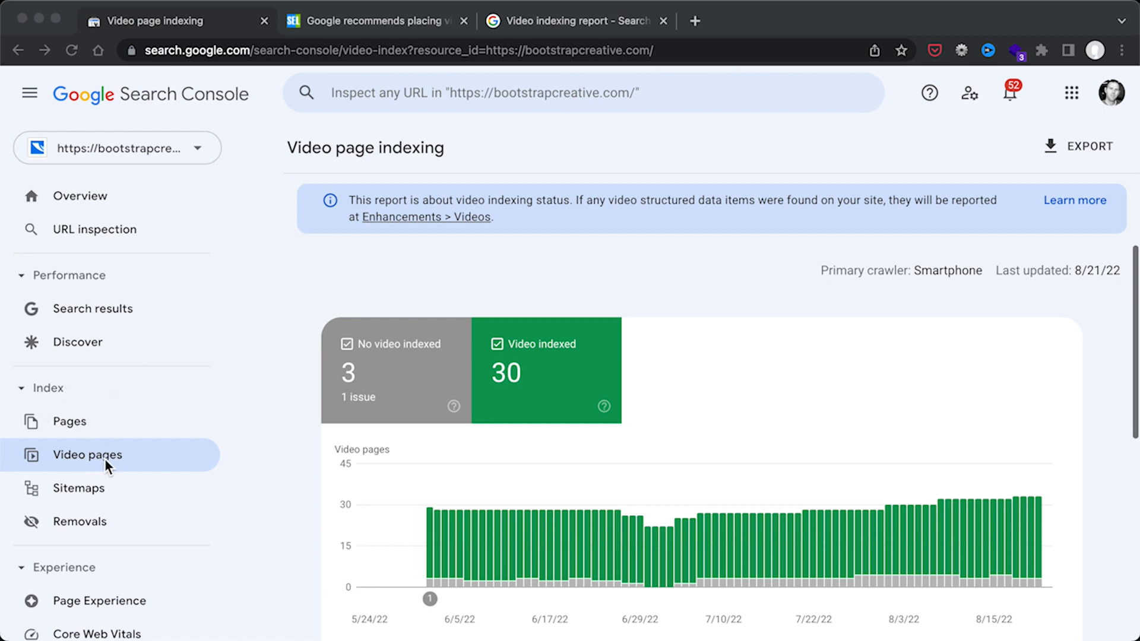
mouse_move(270, 361)
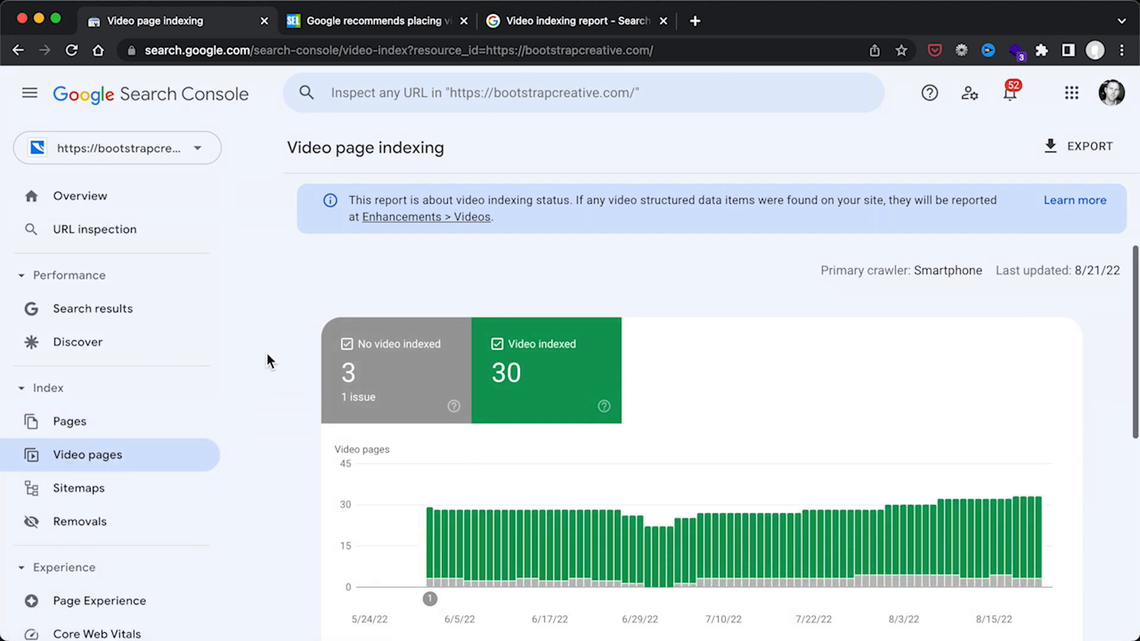
- Drill into the 'Google could not determine the prominent video on the page' issue to list its example pages
scroll("down", 3)
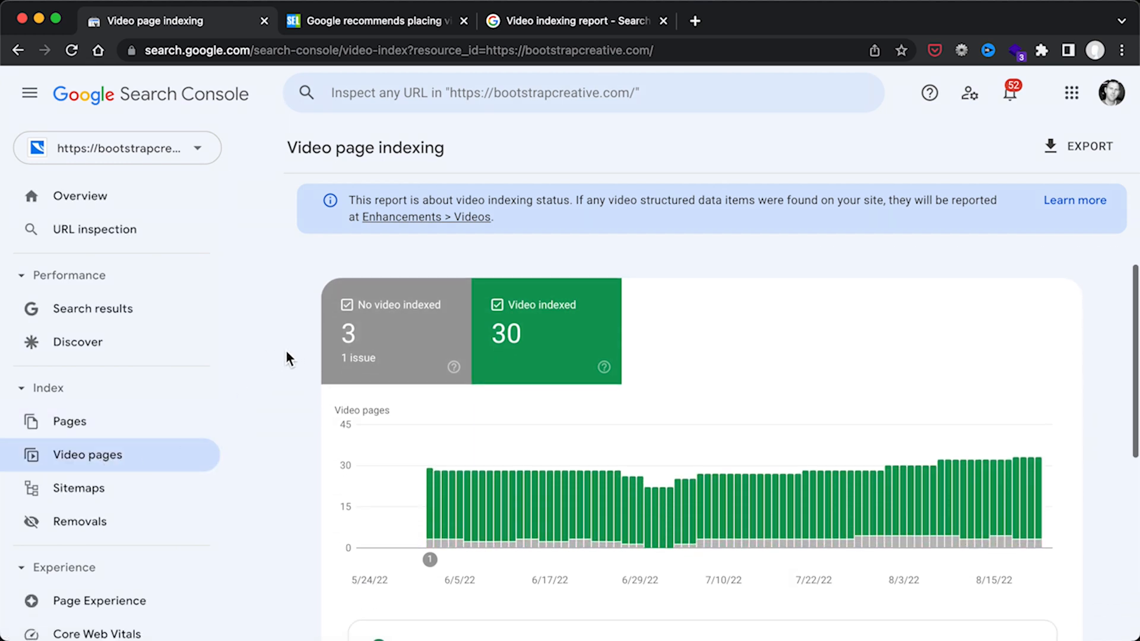
mouse_move(687, 487)
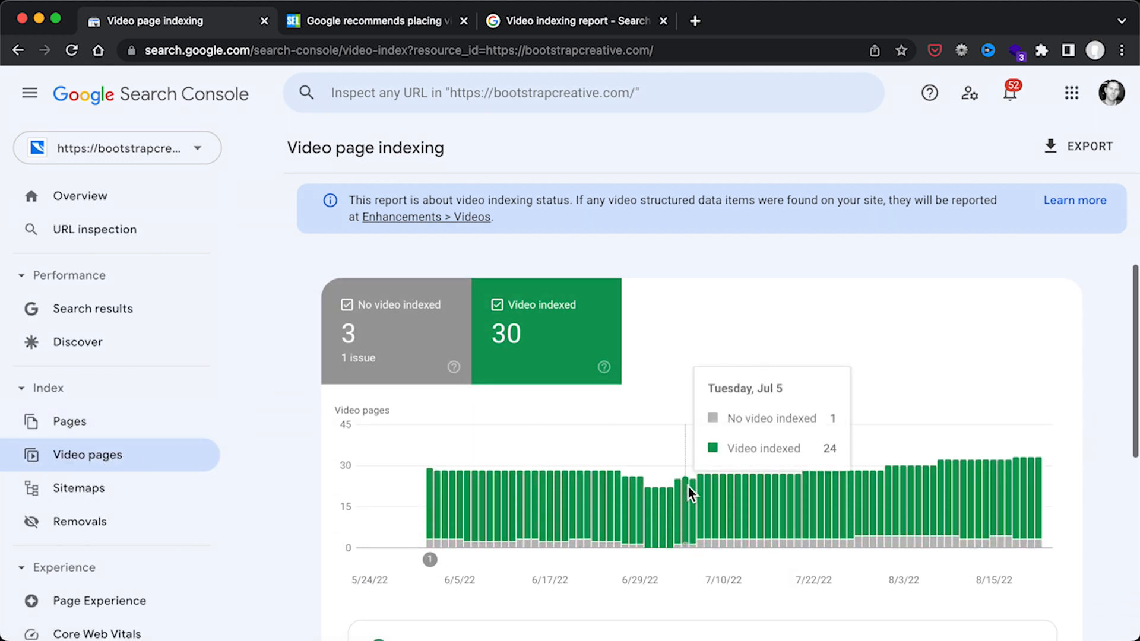
mouse_move(555, 536)
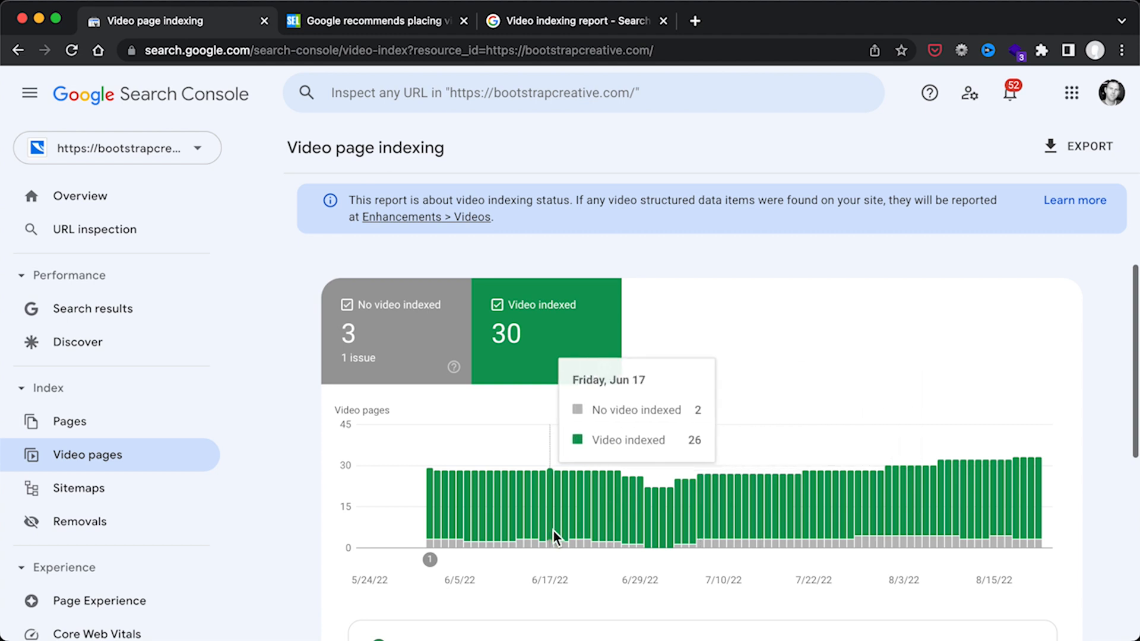
mouse_move(541, 548)
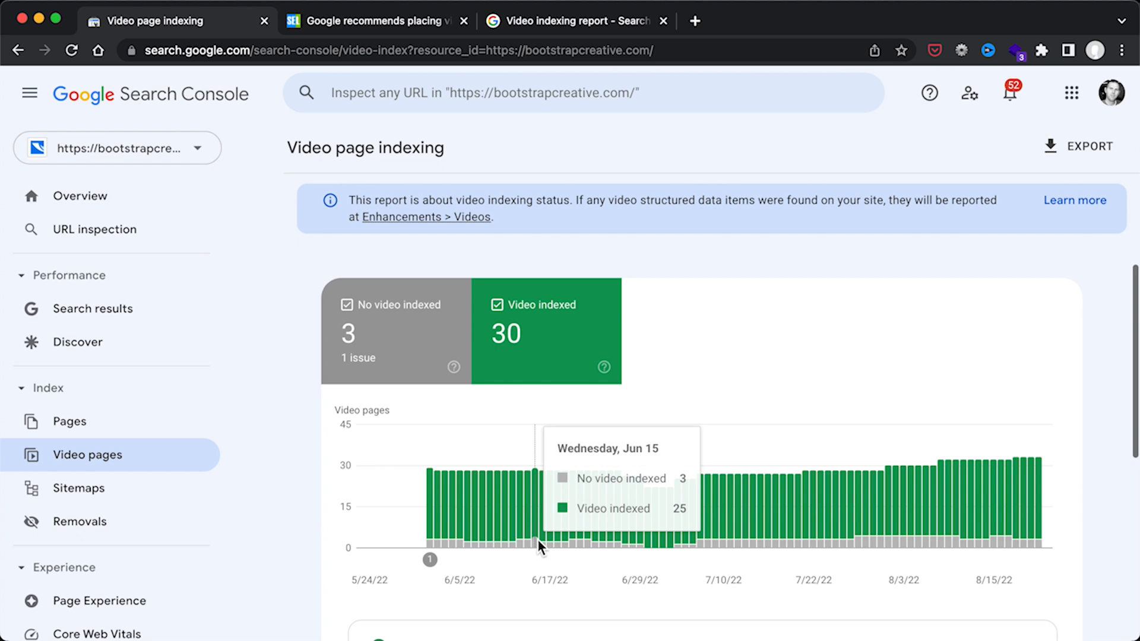
mouse_move(527, 349)
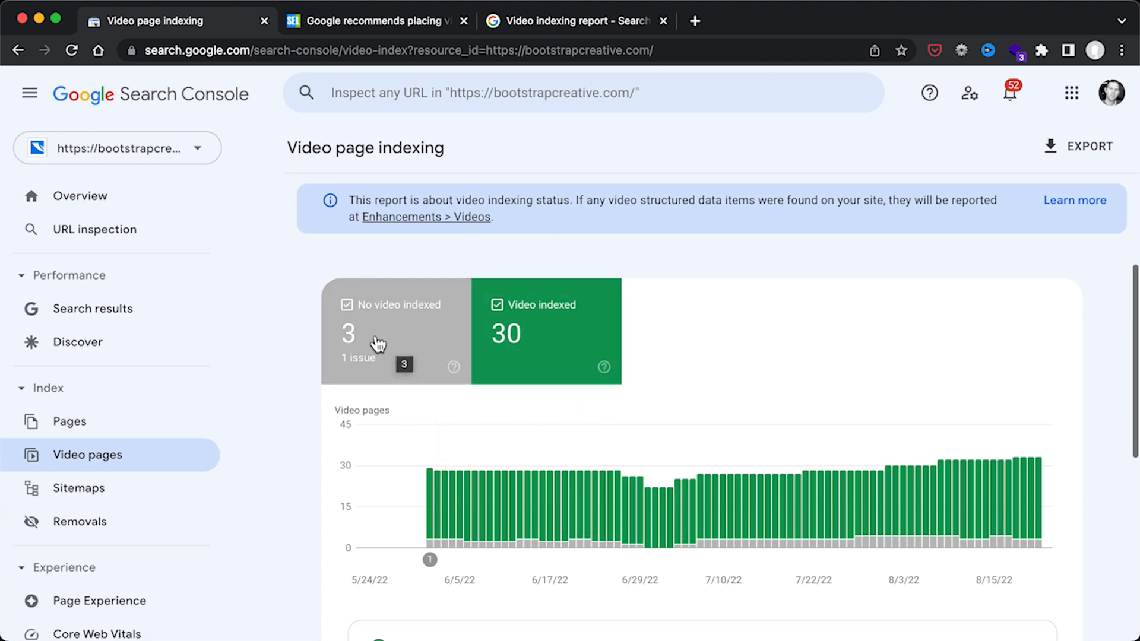
scroll("down", 3)
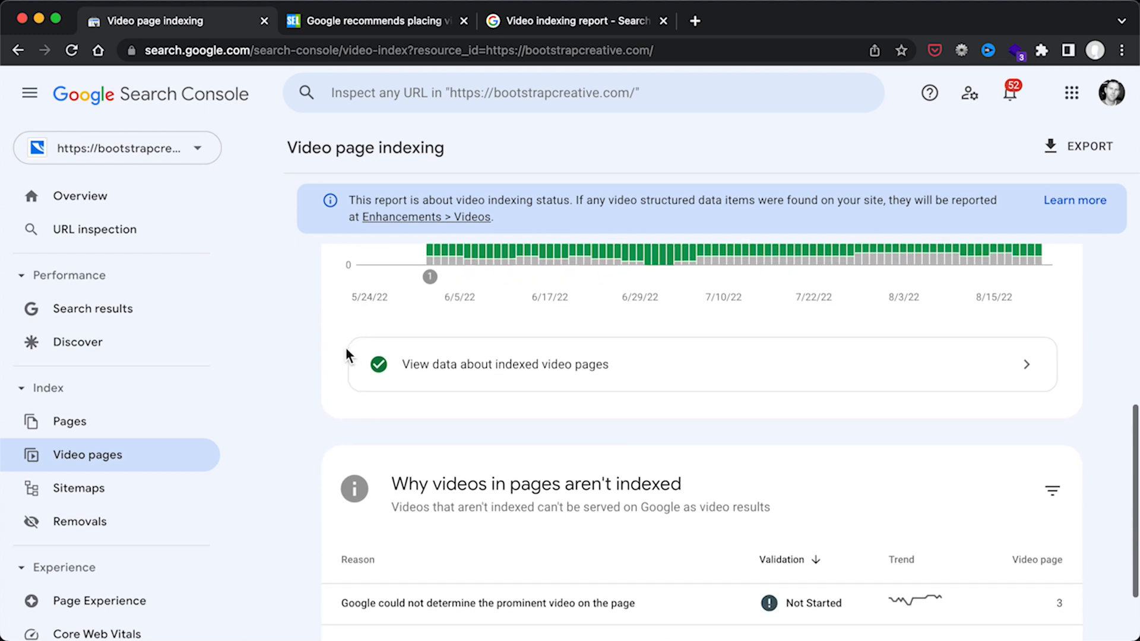
scroll("down", 3)
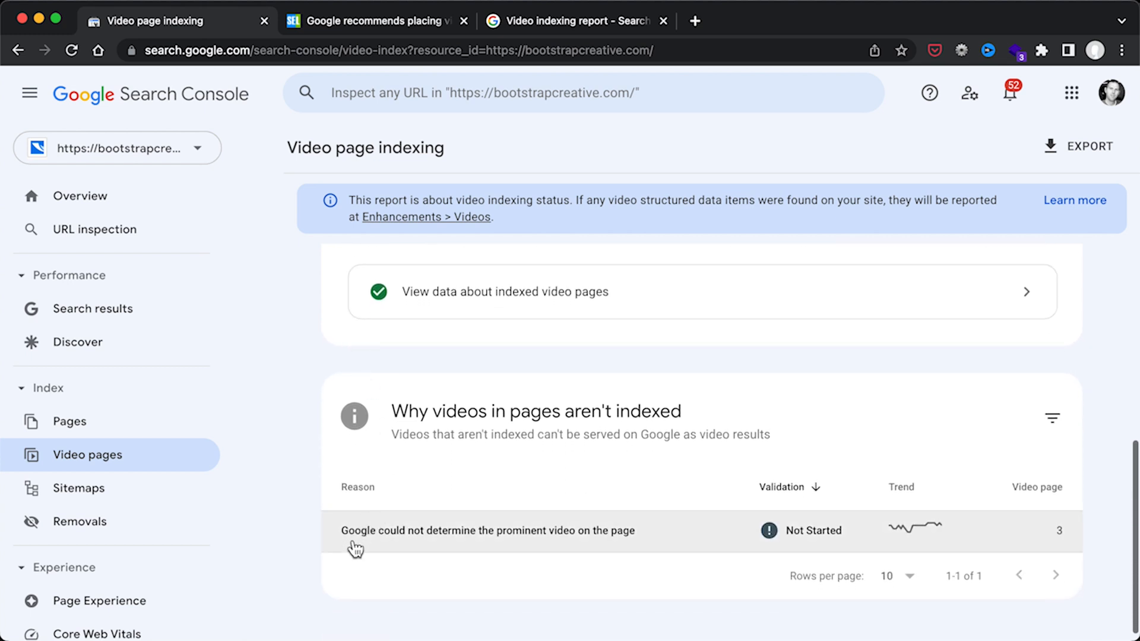
mouse_move(424, 547)
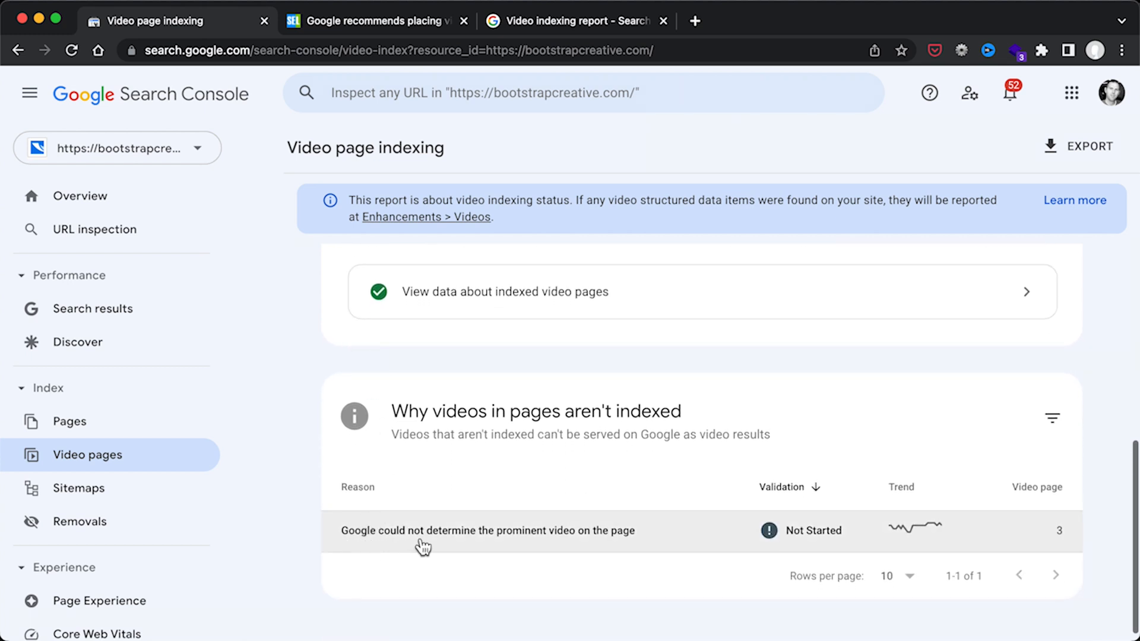
mouse_move(442, 540)
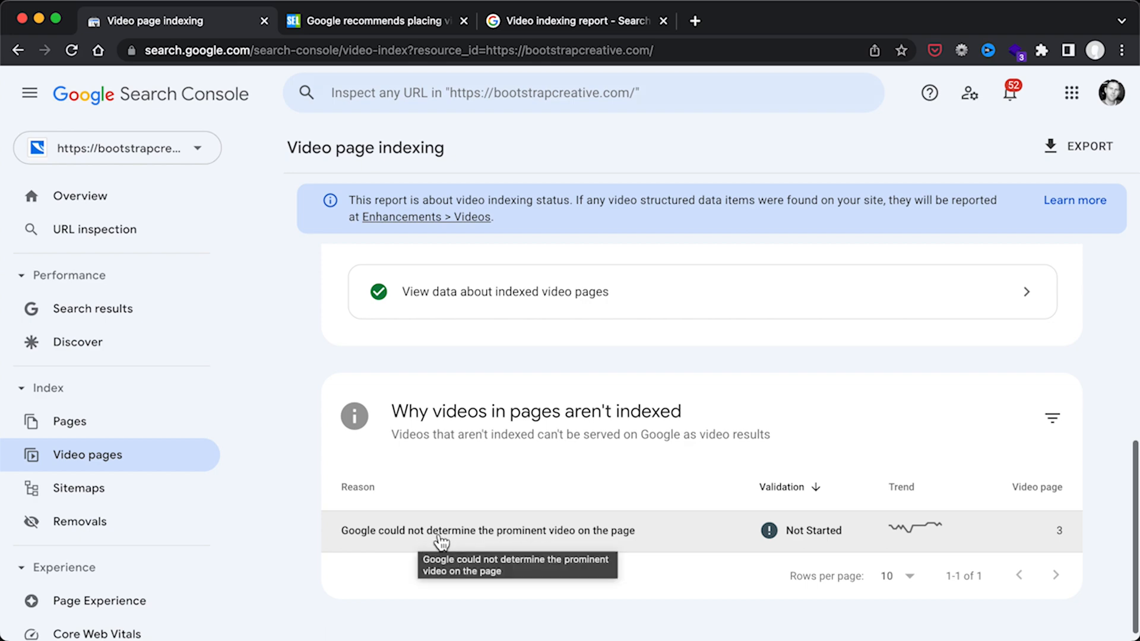
left_click(487, 530)
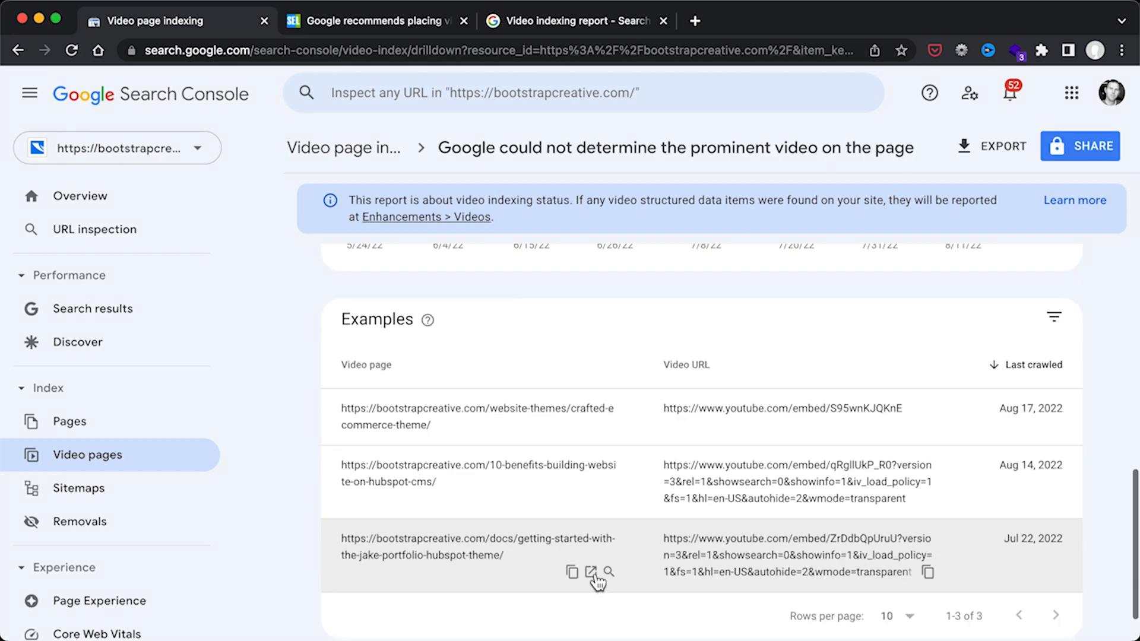
- Review the flagged Jake Portfolio getting-started page, then move to the Search Engine Land dedicated-video-pages article
left_click(591, 571)
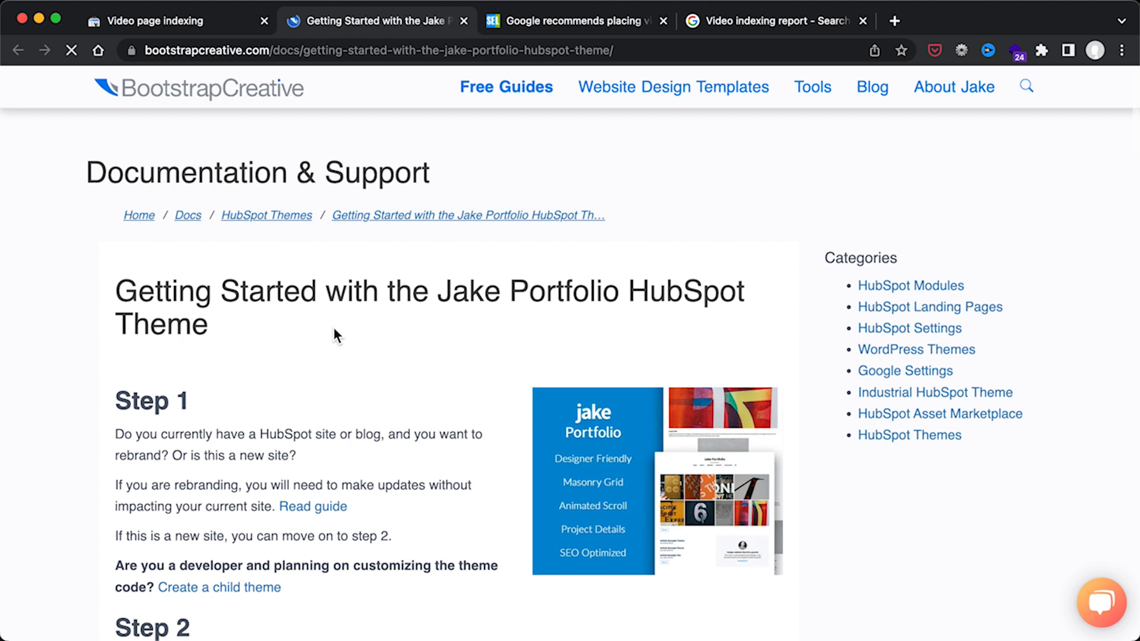
scroll("down", 3)
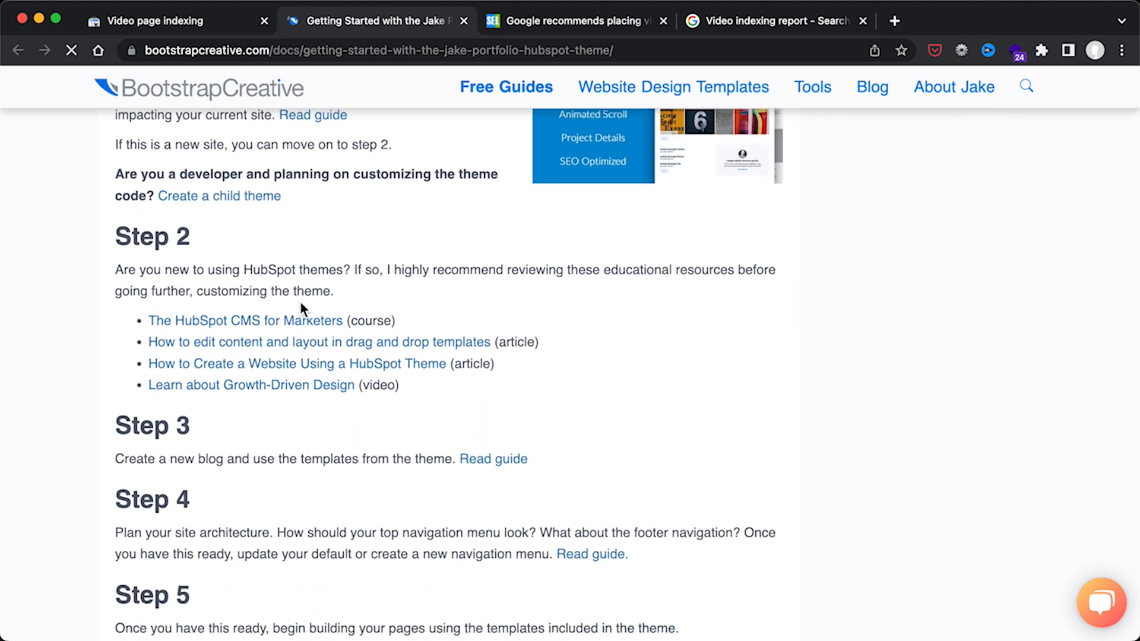
scroll("down", 3)
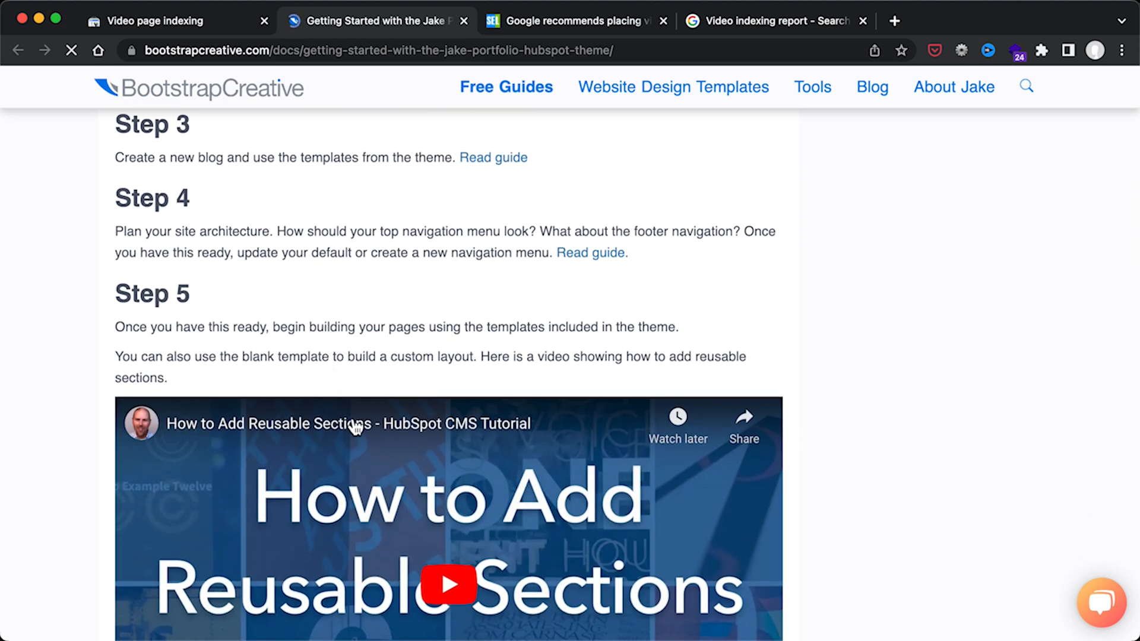
scroll("down", 3)
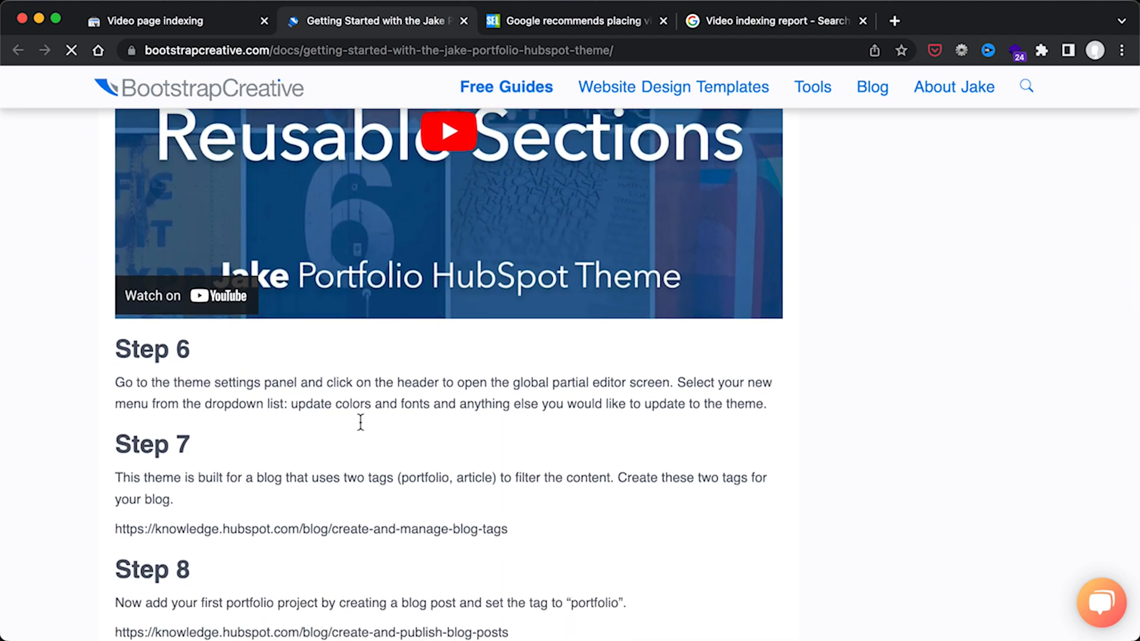
scroll("up", 3)
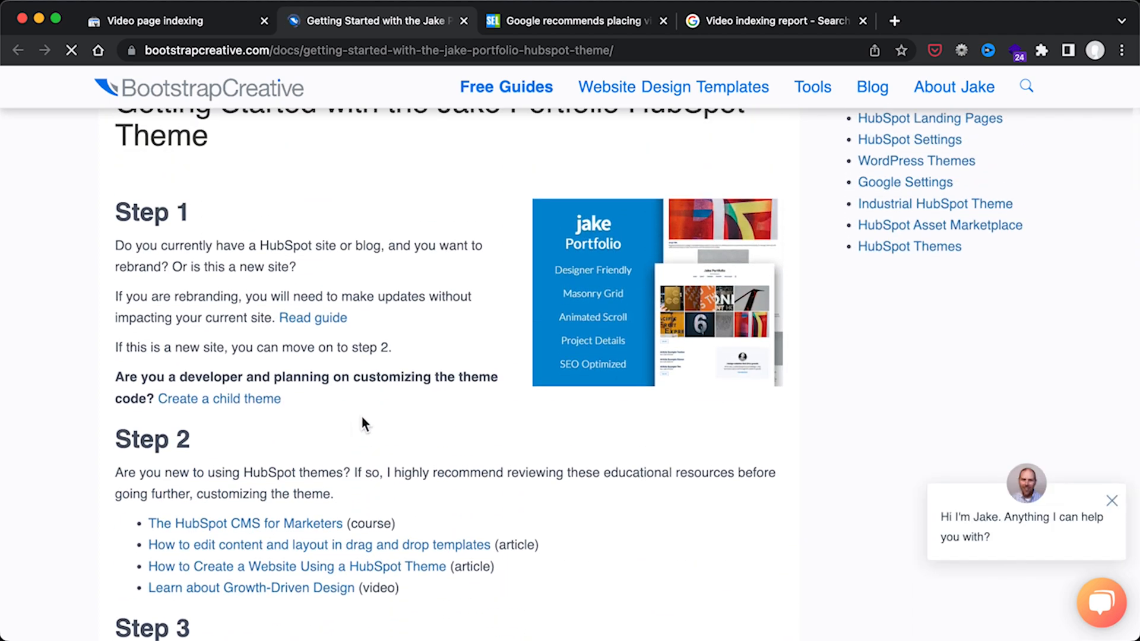
mouse_move(351, 385)
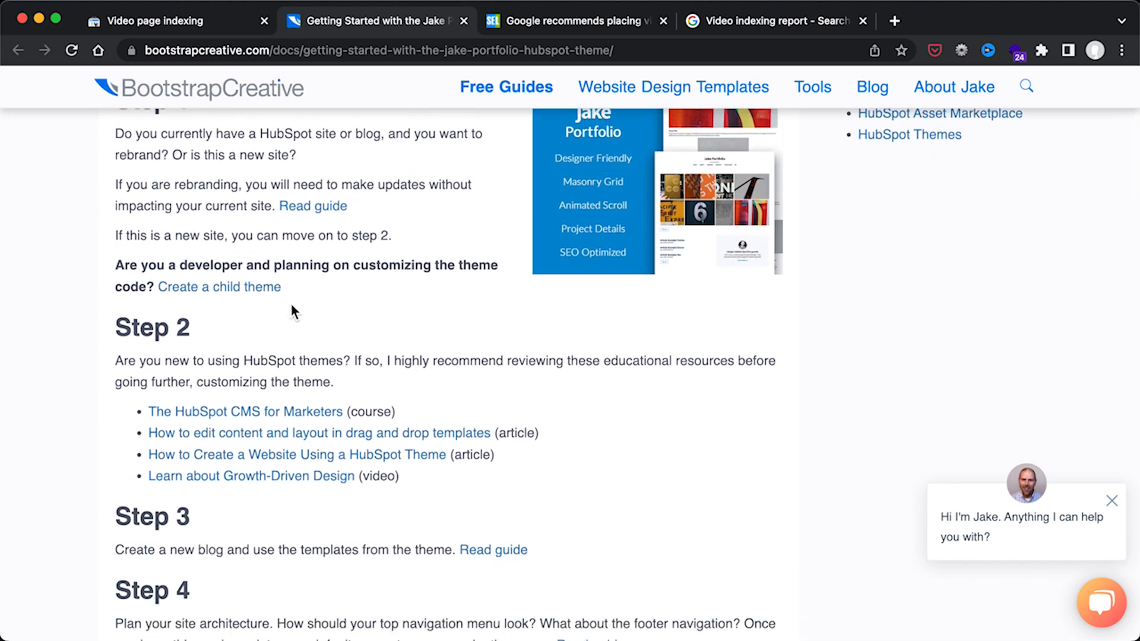
left_click(575, 20)
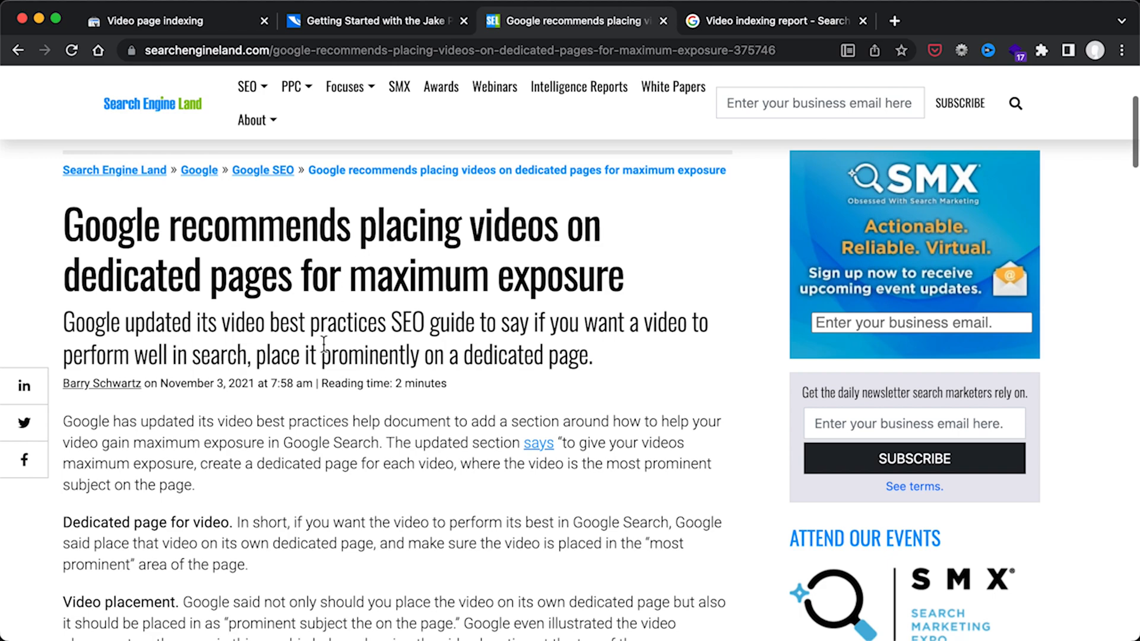
mouse_move(606, 462)
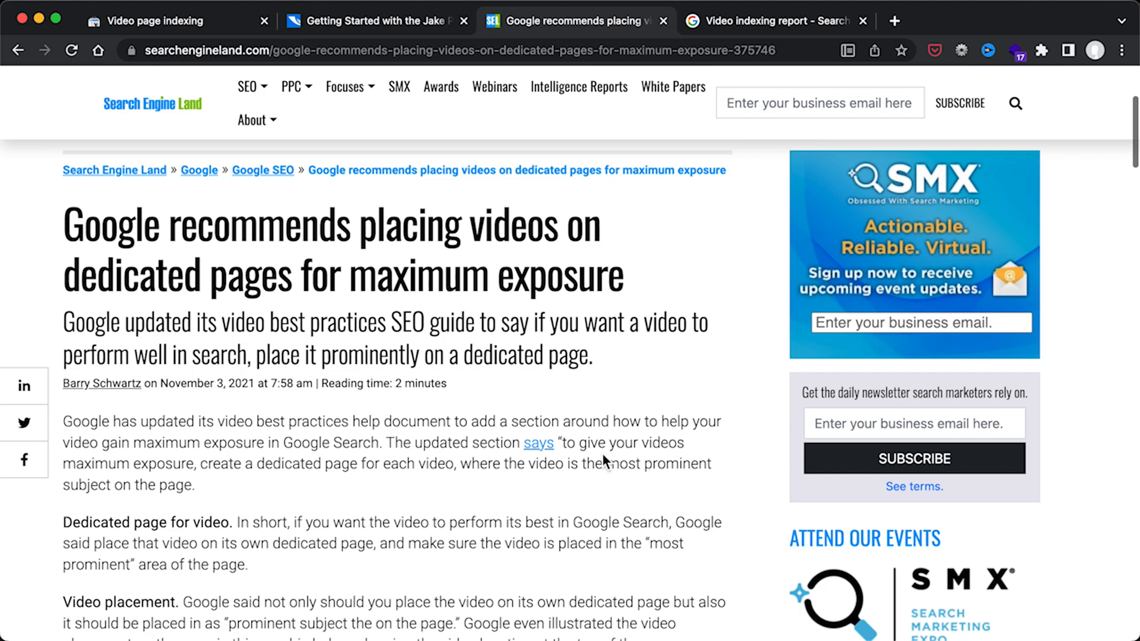
scroll("down", 3)
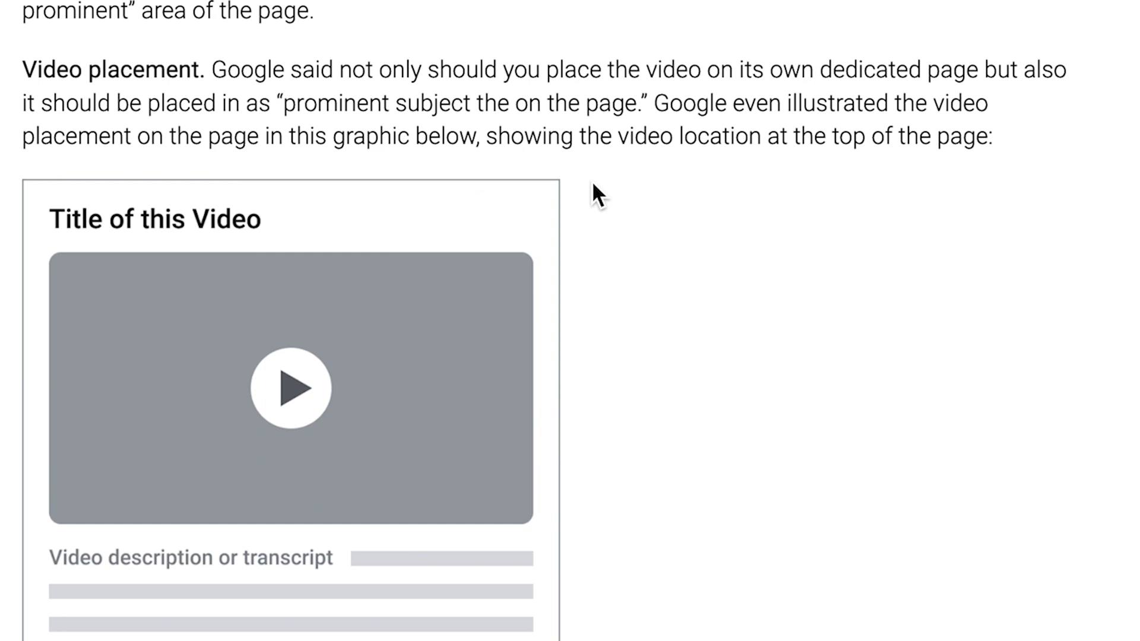
scroll("down", 3)
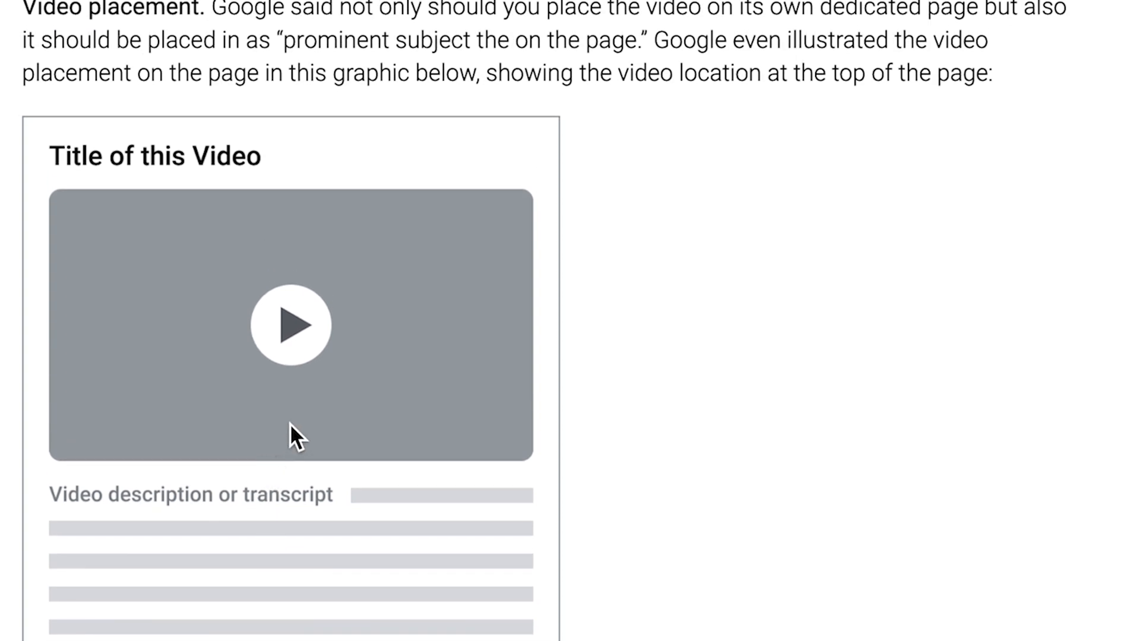
mouse_move(586, 367)
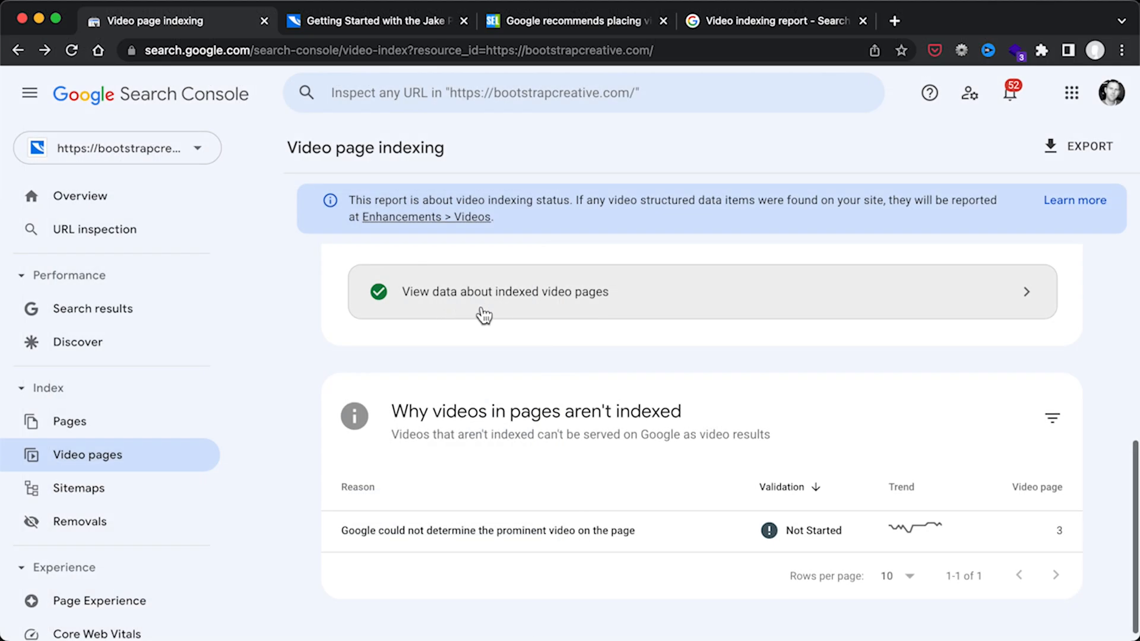
- From the Video indexed examples, launch the first row, the HubSpot Follow Me Module tutorial page
left_click(506, 292)
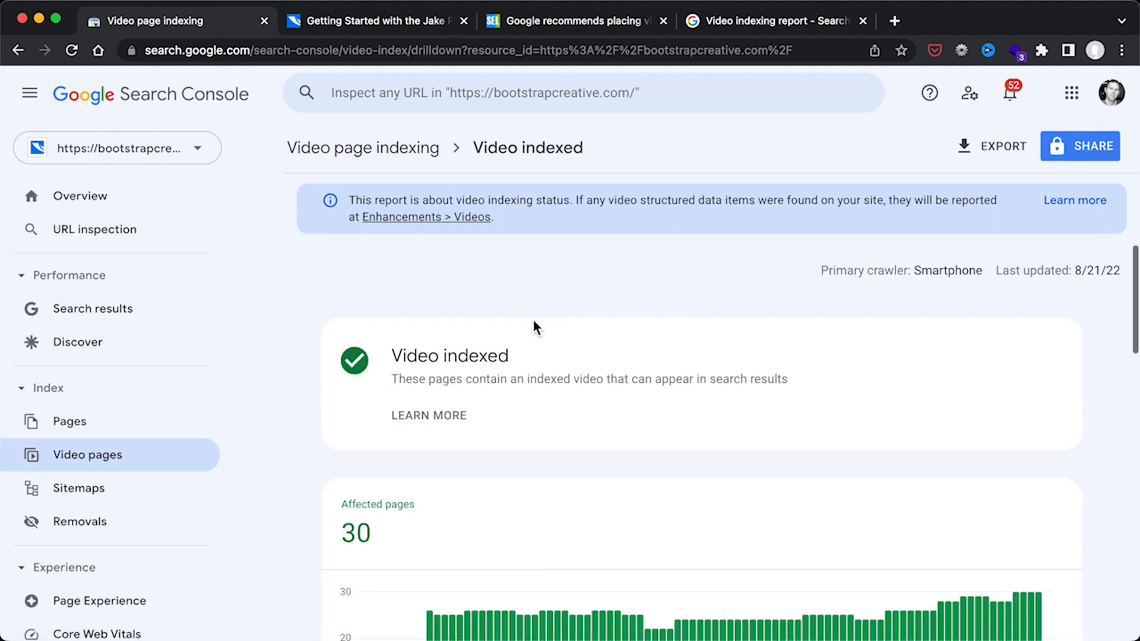
scroll("down", 3)
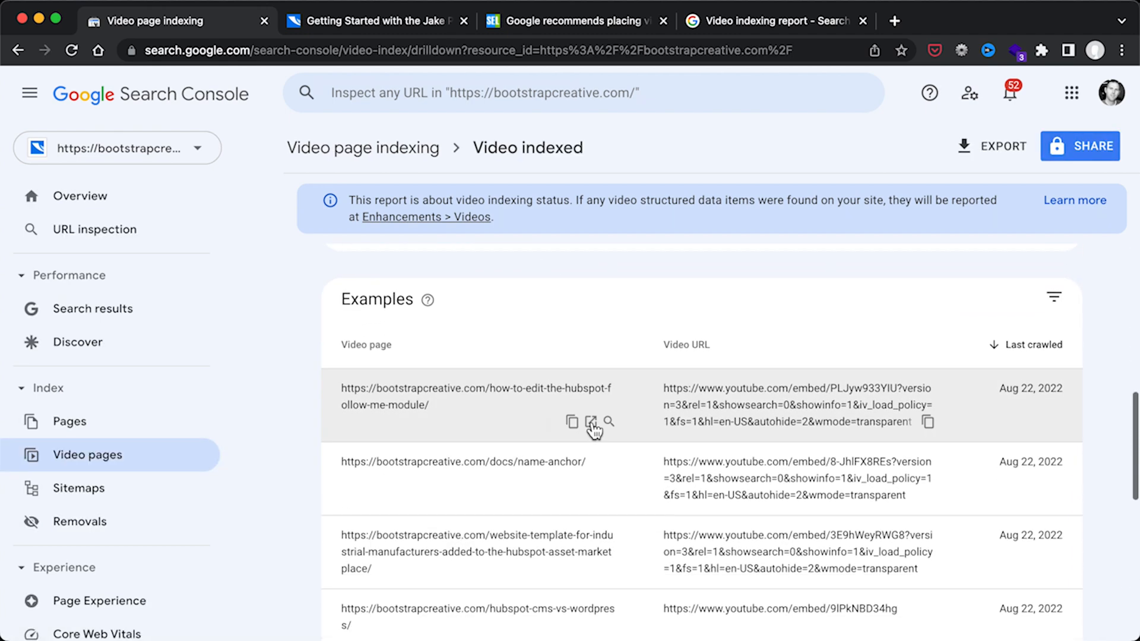
left_click(591, 422)
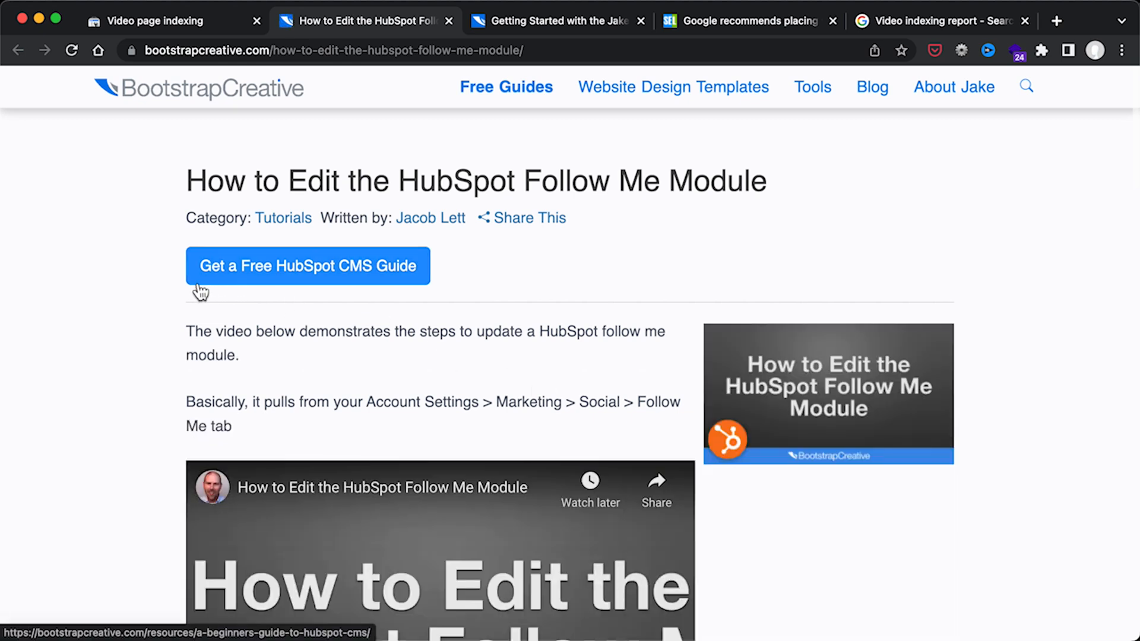
mouse_move(306, 190)
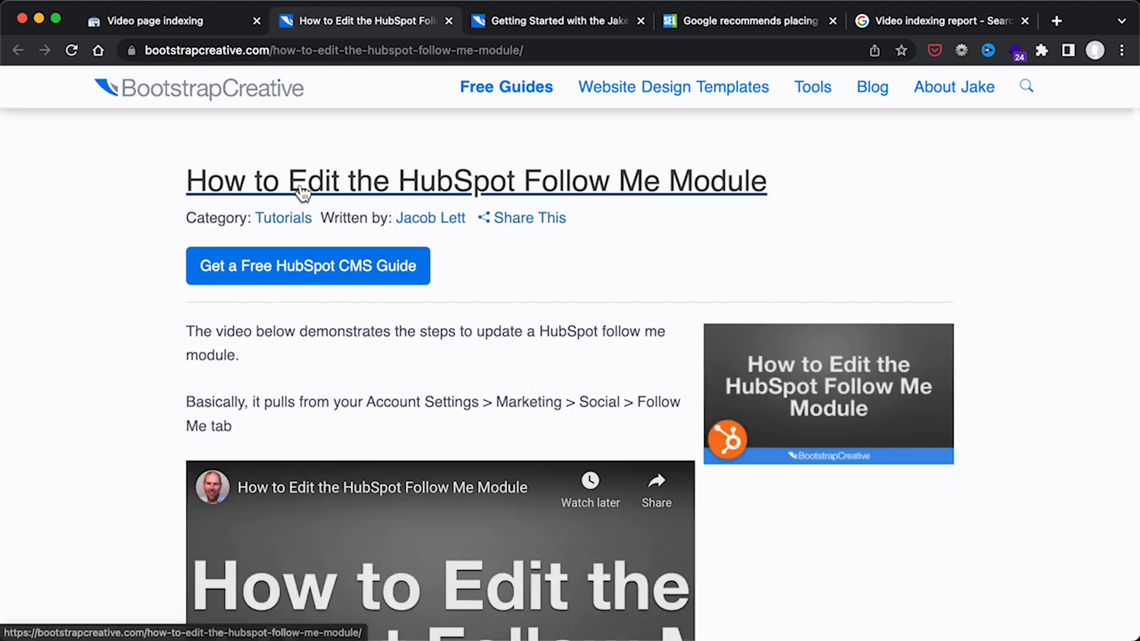
scroll("down", 3)
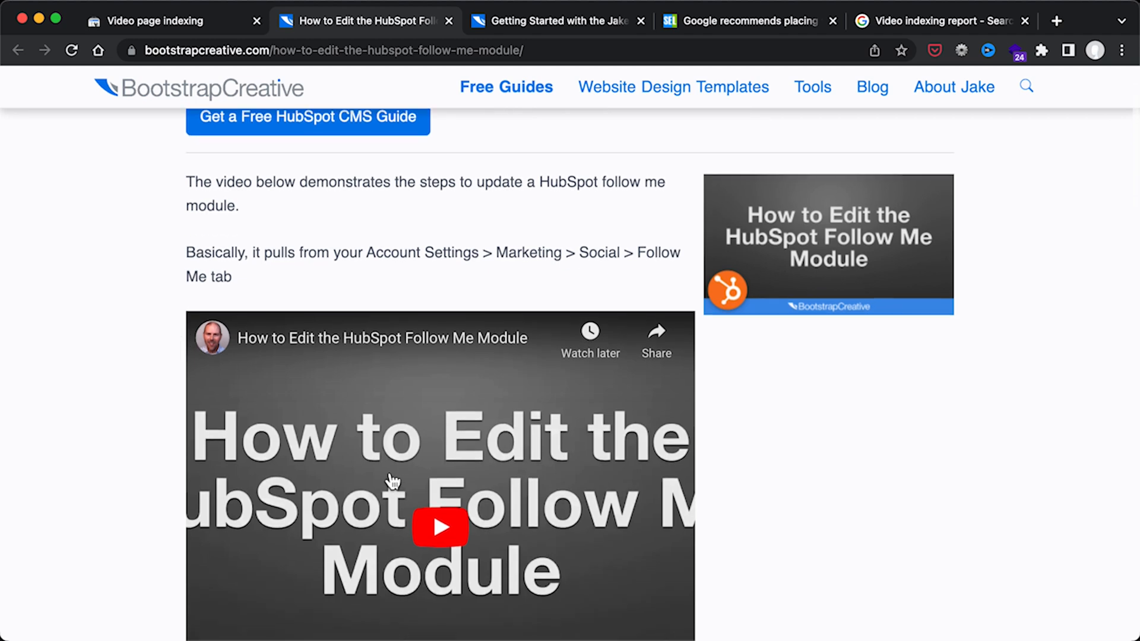
scroll("down", 3)
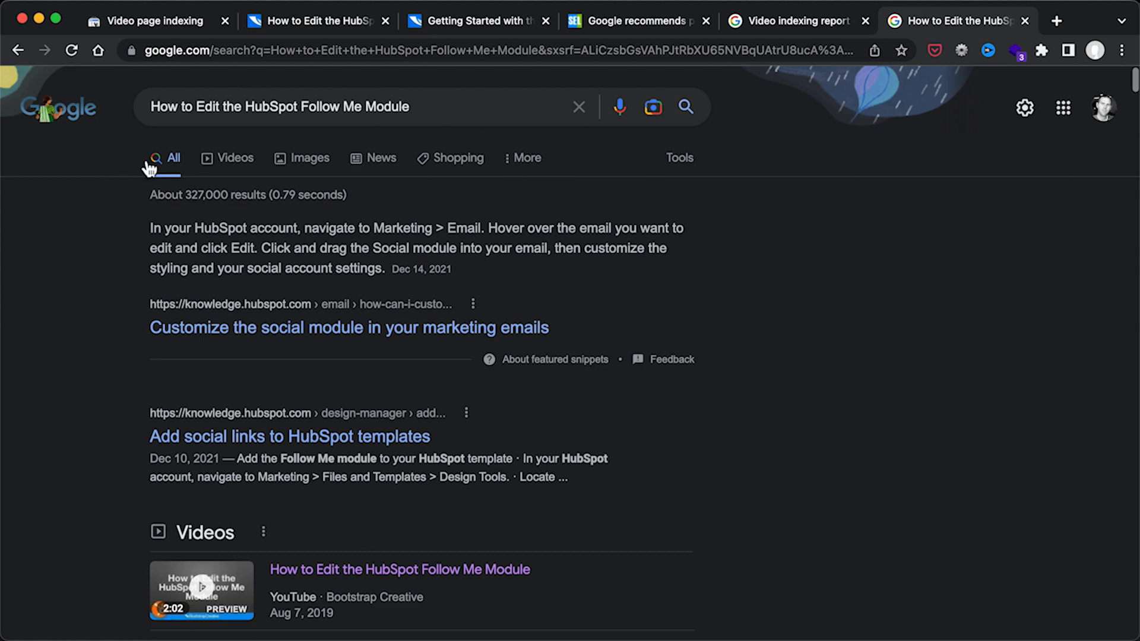
mouse_move(118, 177)
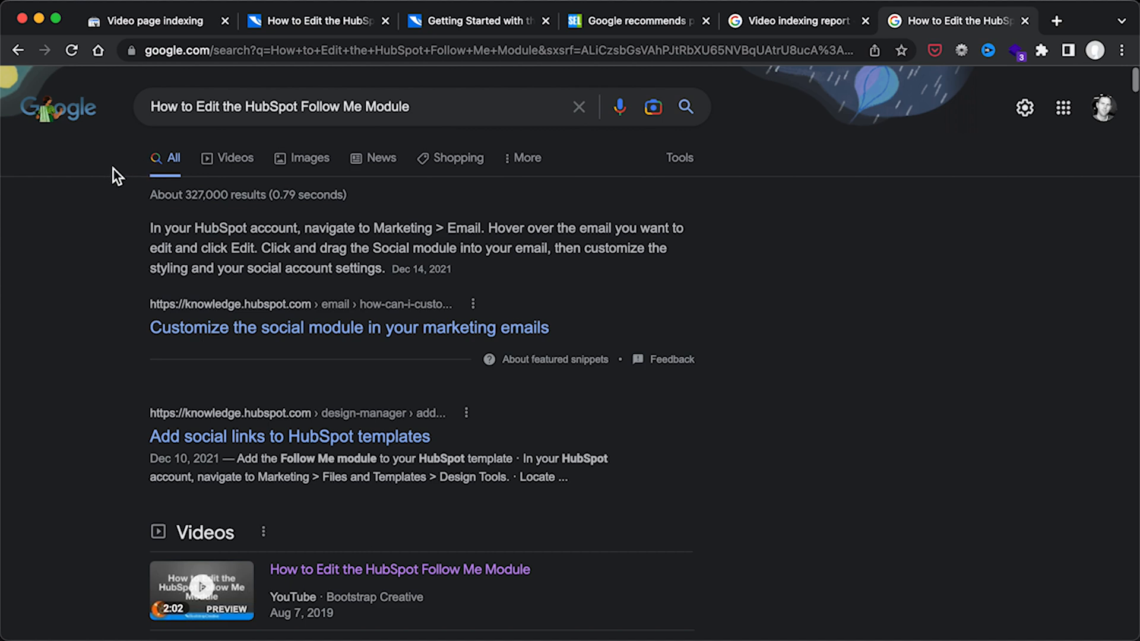
mouse_move(184, 190)
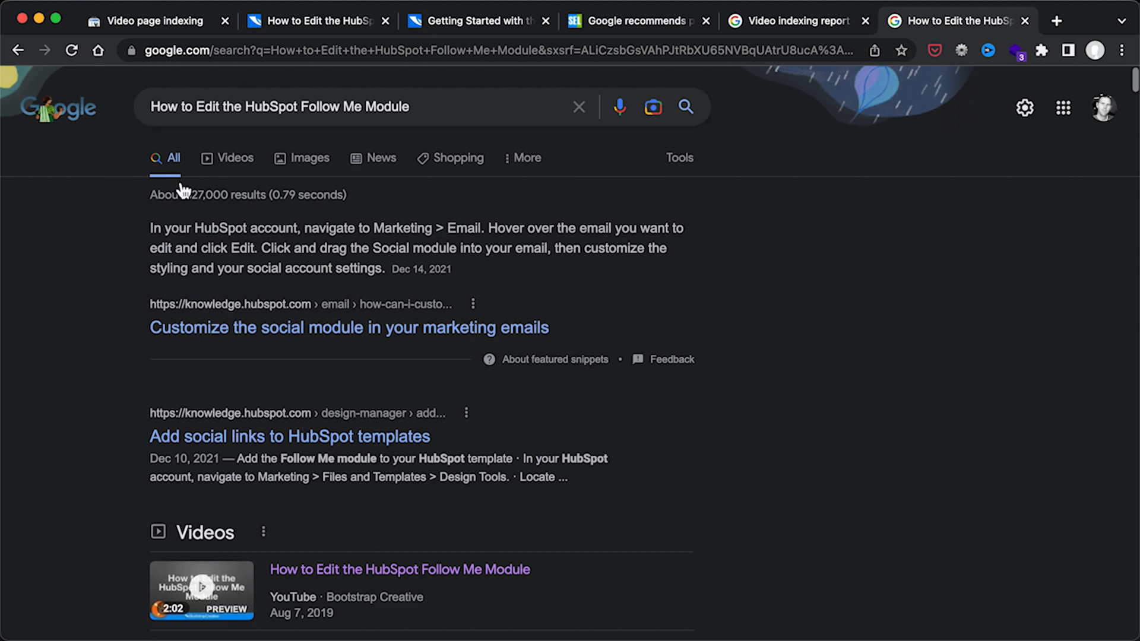
- Scan the results past the Videos carousel and filter the Follow Me Module search to Videos only
scroll("down", 3)
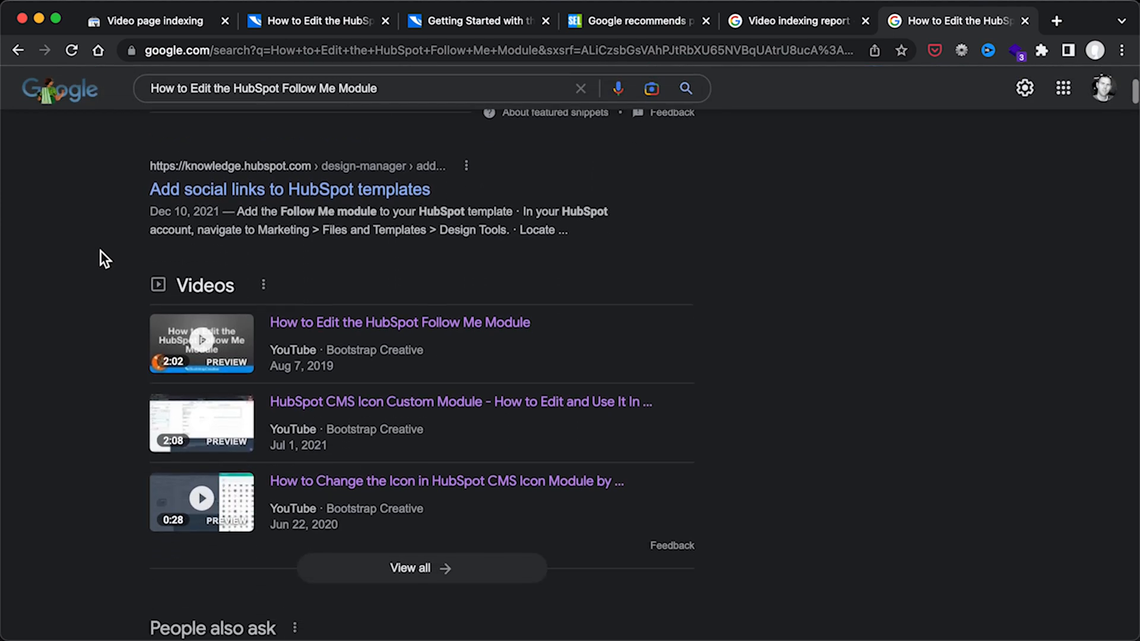
scroll("down", 3)
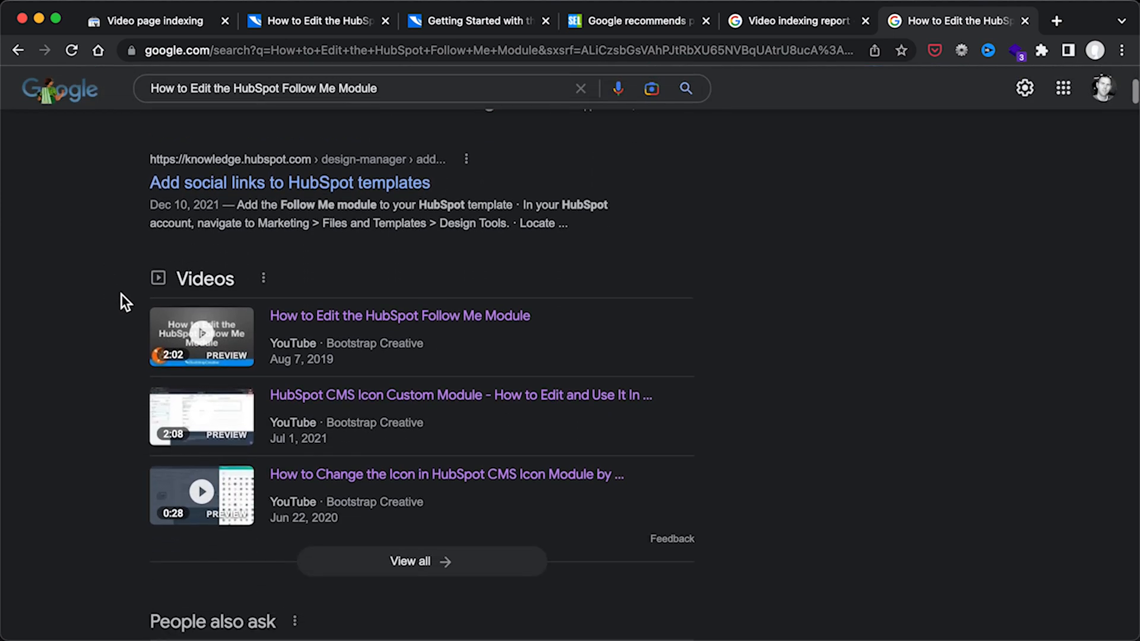
mouse_move(320, 363)
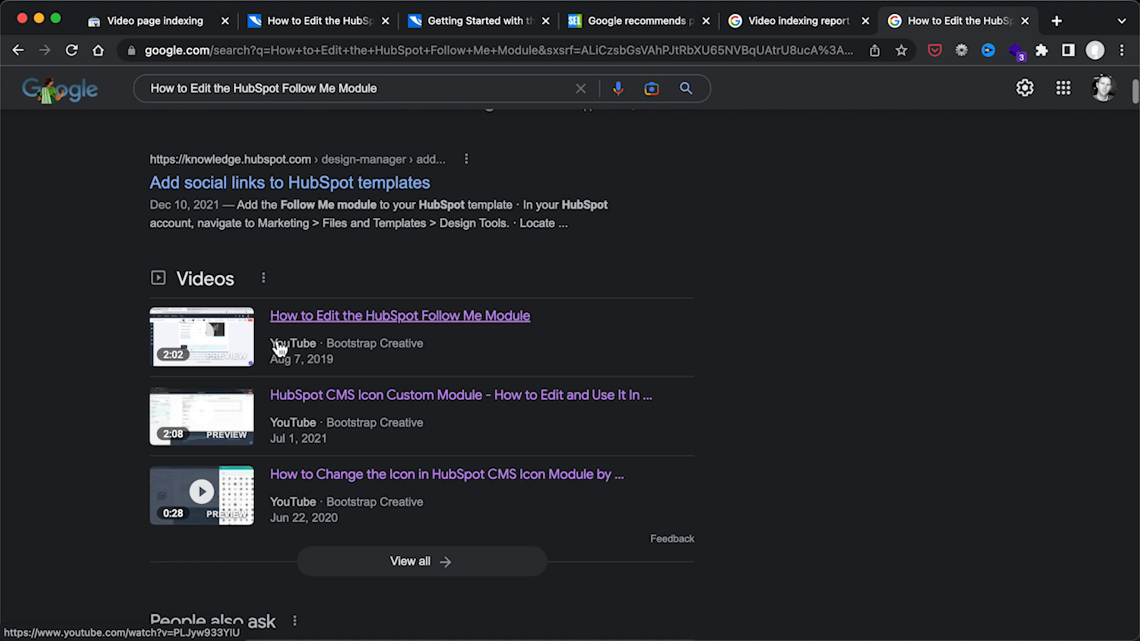
mouse_move(453, 352)
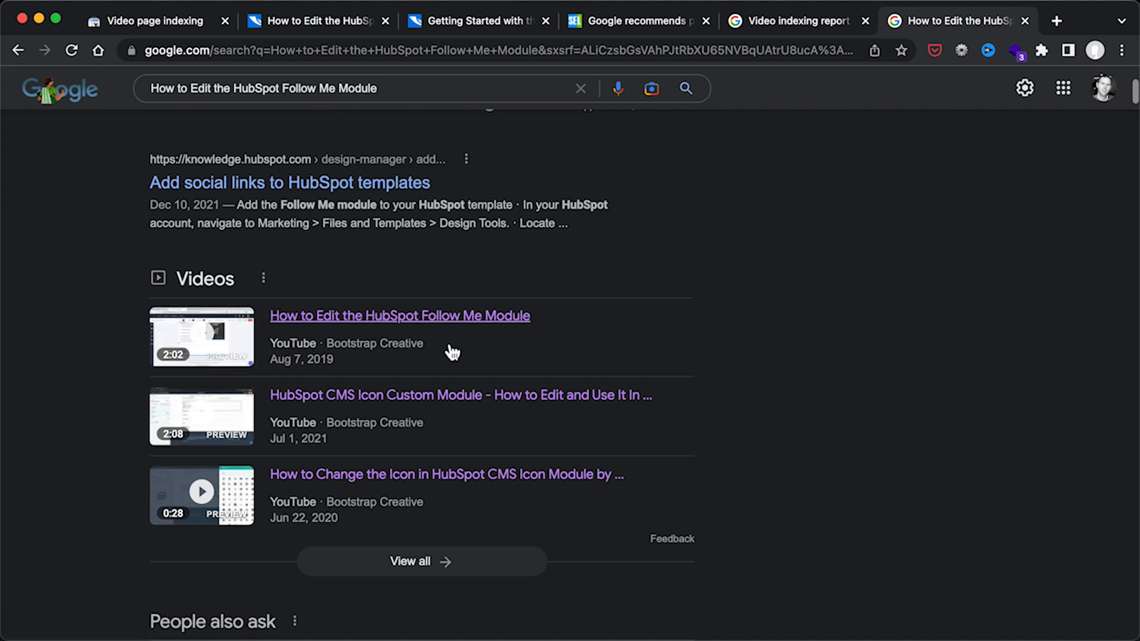
mouse_move(320, 363)
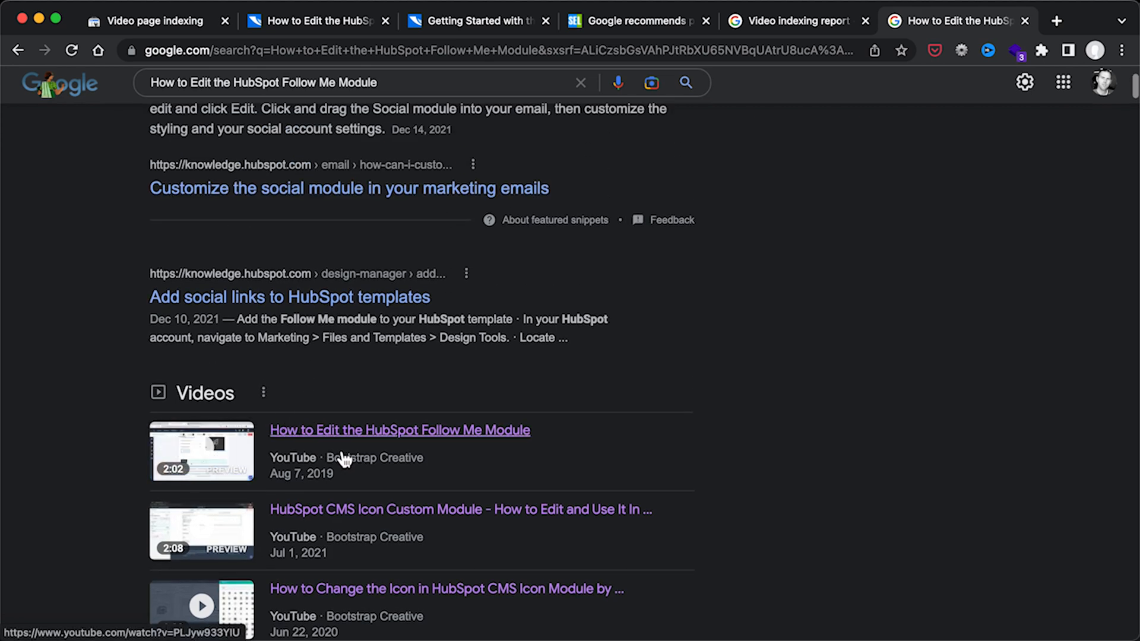
left_click(235, 157)
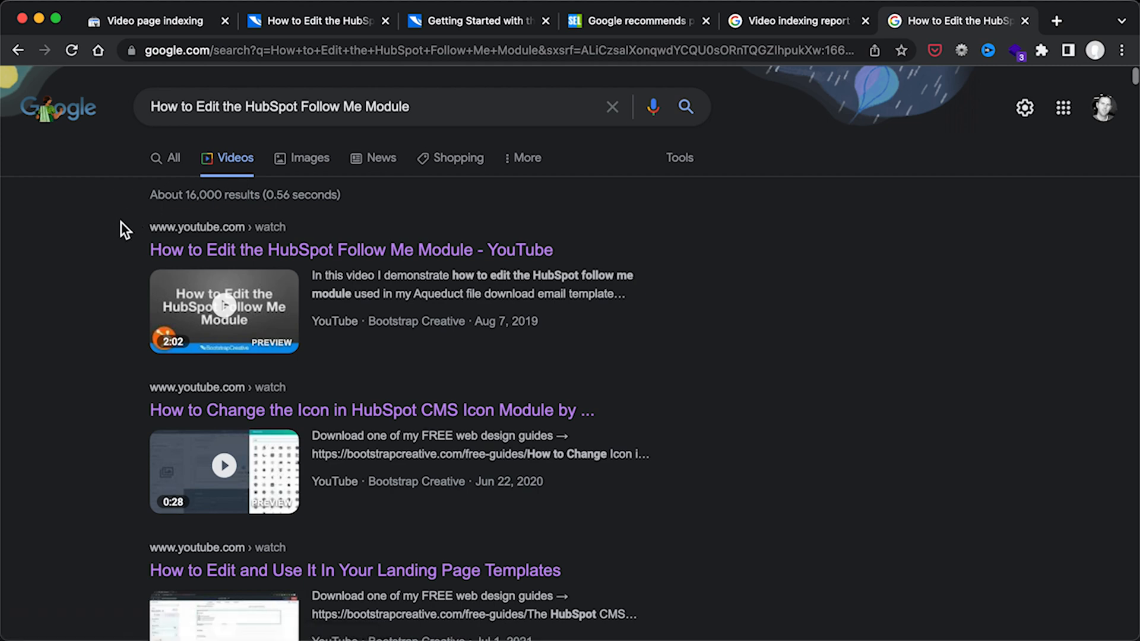
mouse_move(158, 284)
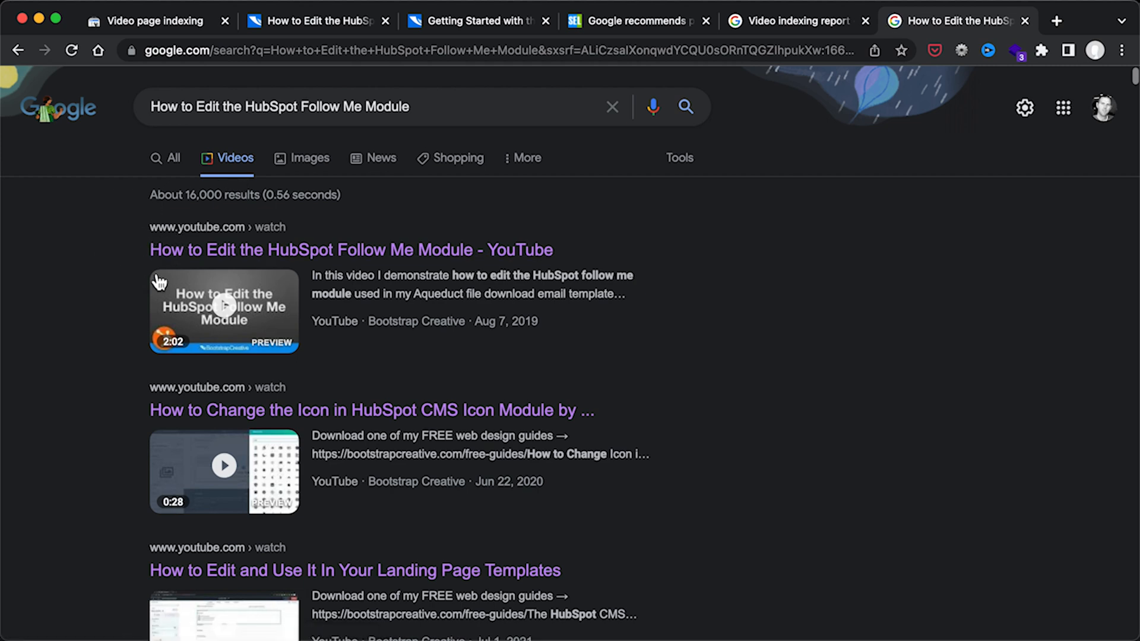
mouse_move(160, 254)
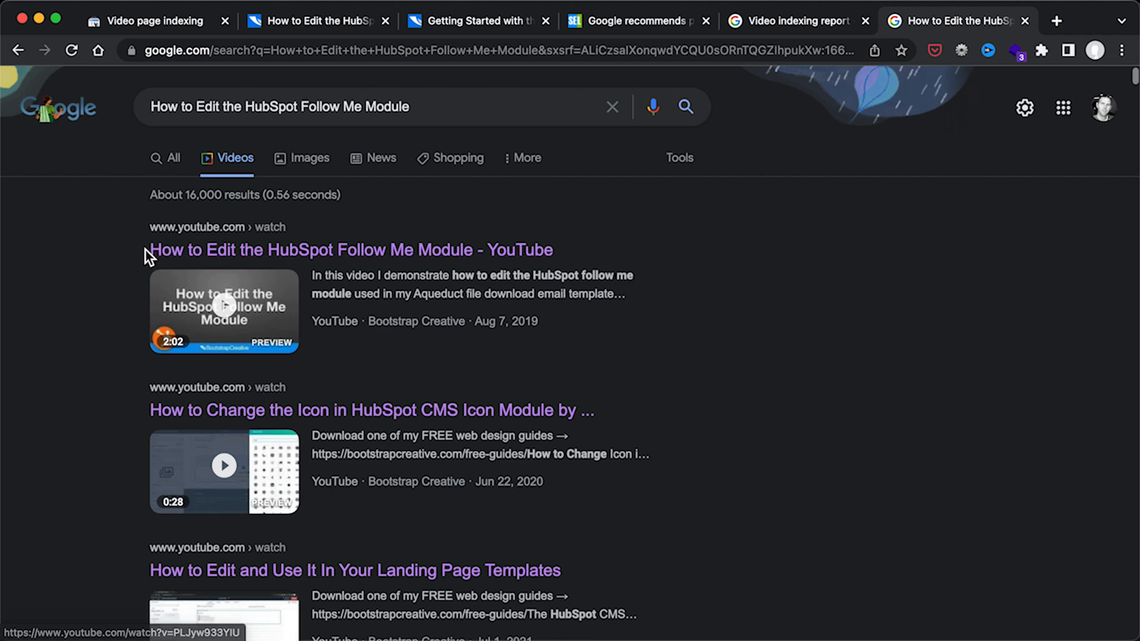
scroll("down", 3)
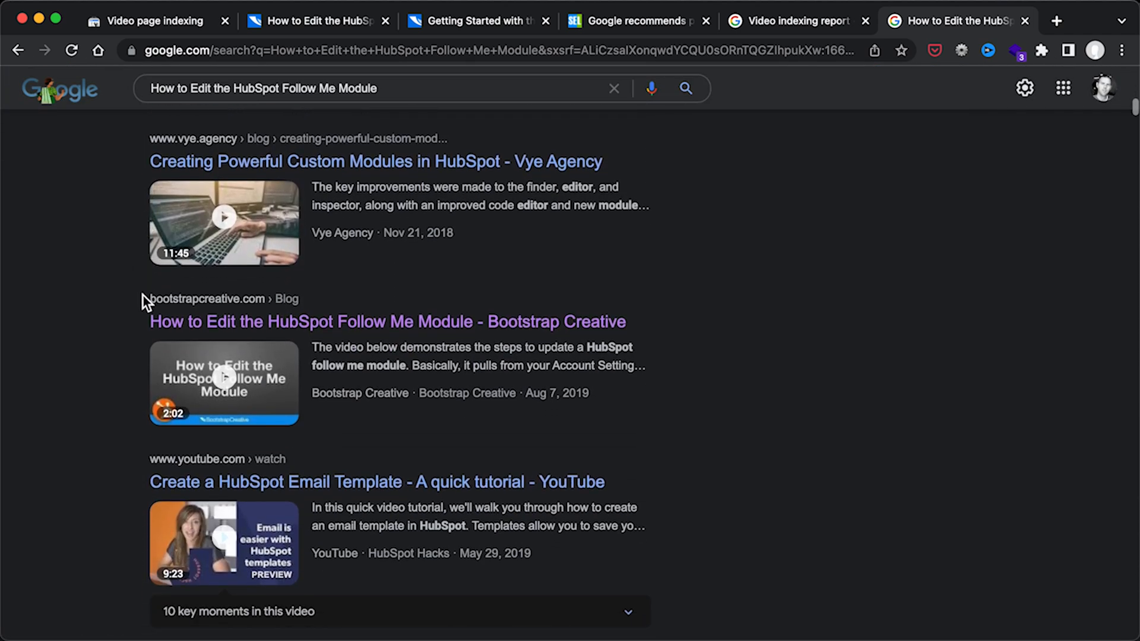
mouse_move(284, 346)
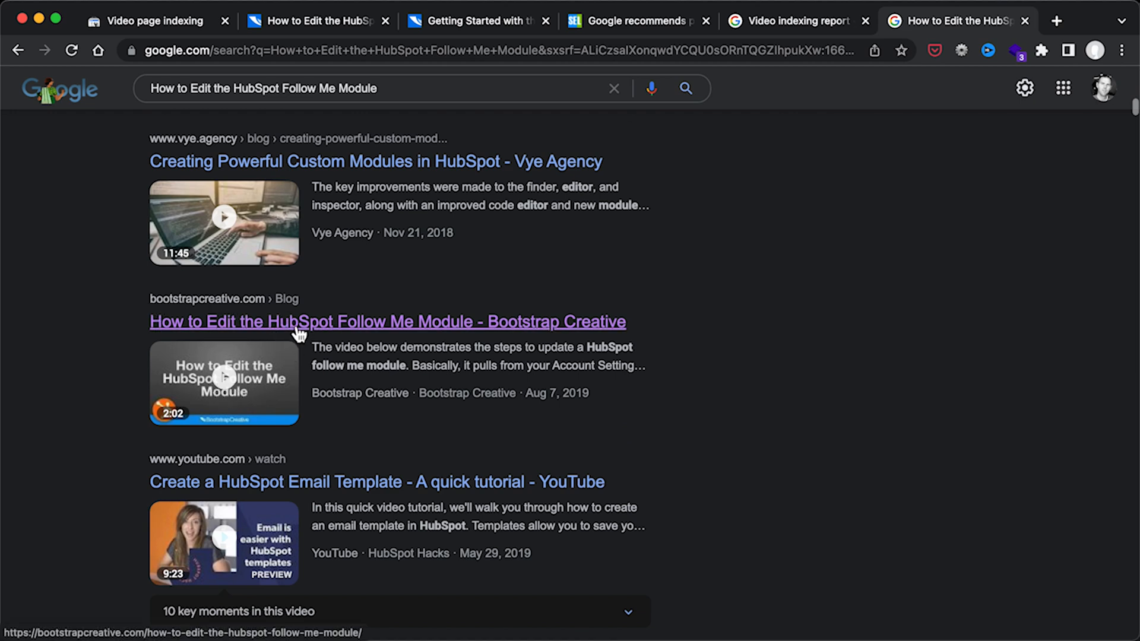
left_click(387, 322)
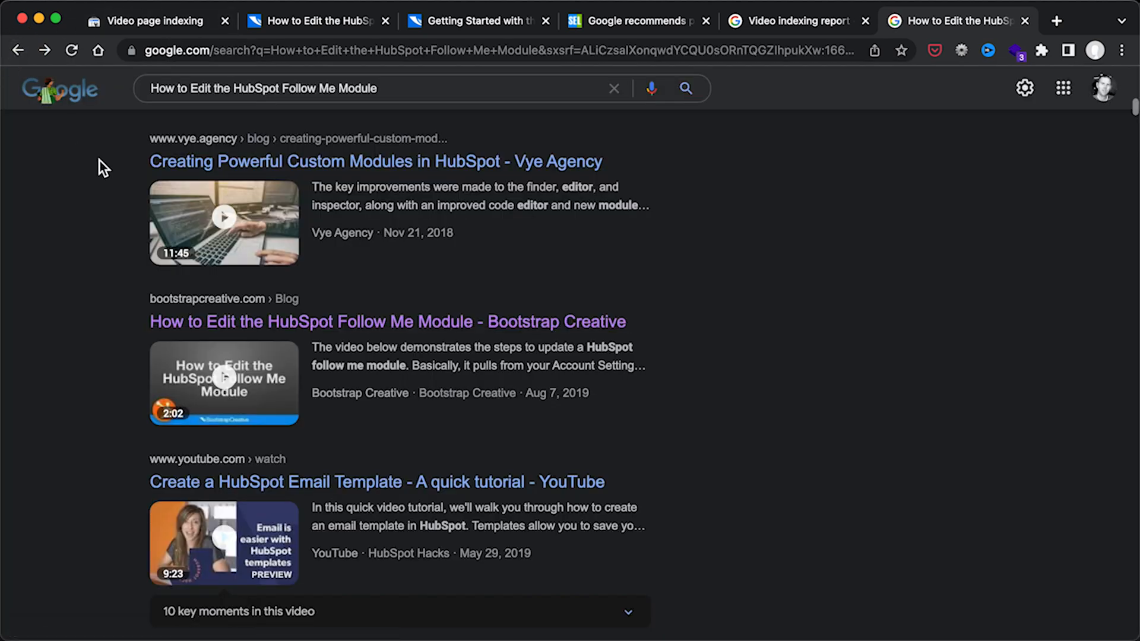
mouse_move(203, 240)
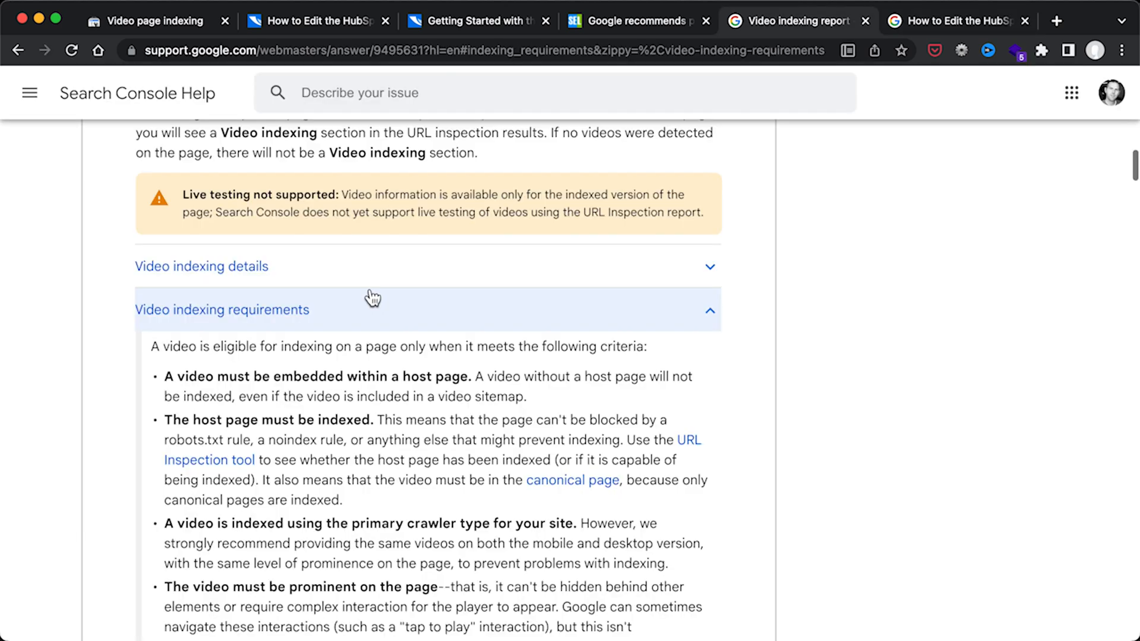
- Expand the Video indexing requirements section of the help article and read its eligibility criteria
left_click(638, 20)
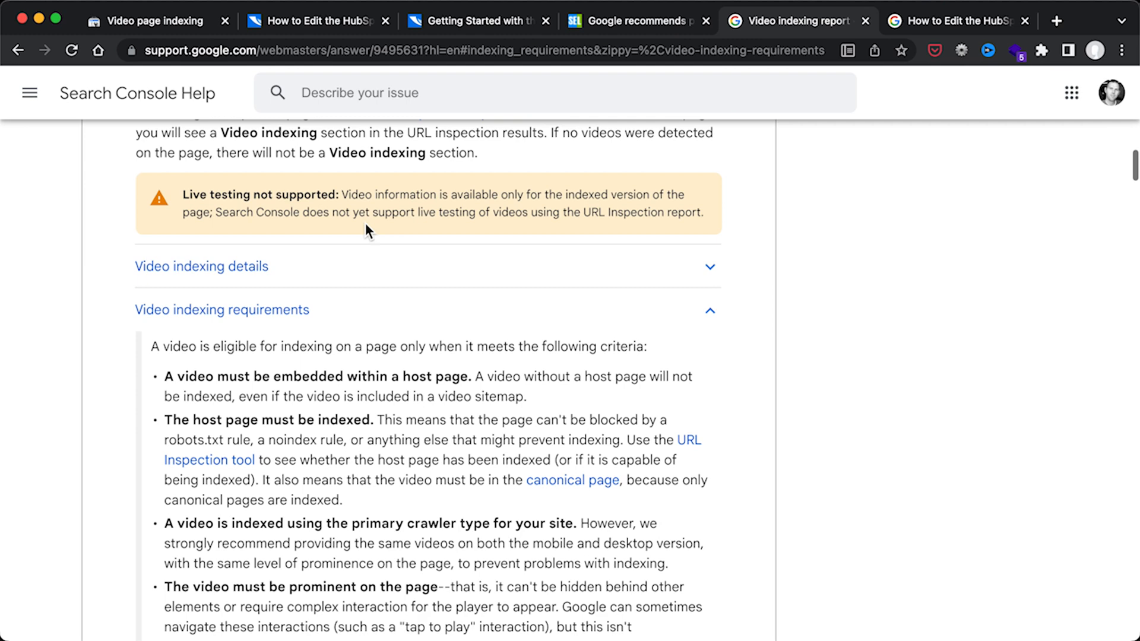
scroll("down", 3)
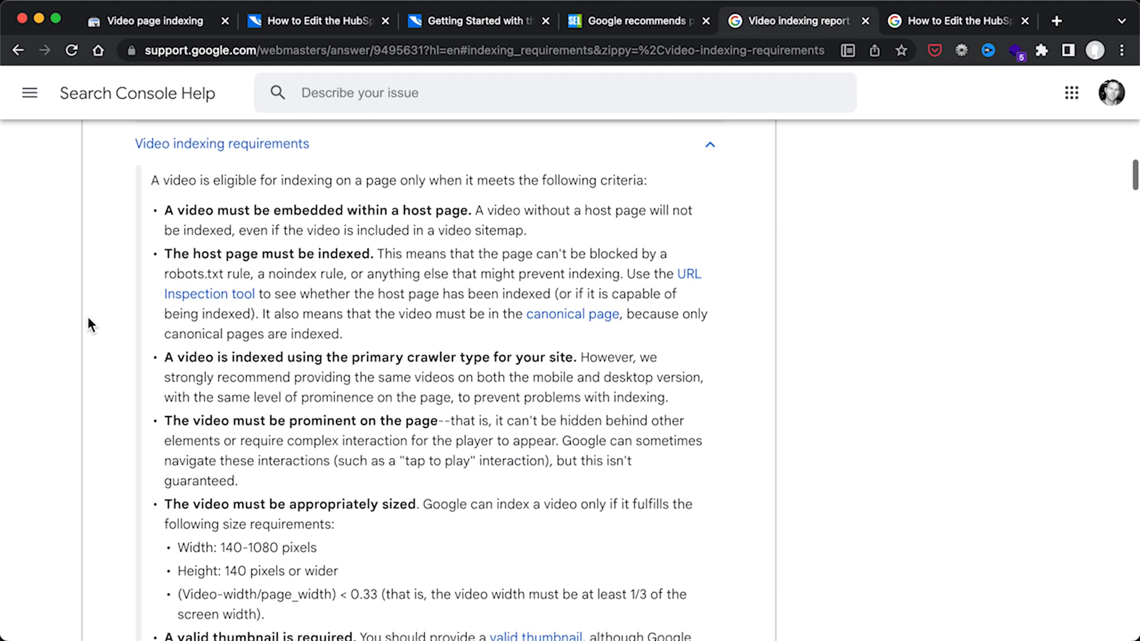
mouse_move(87, 344)
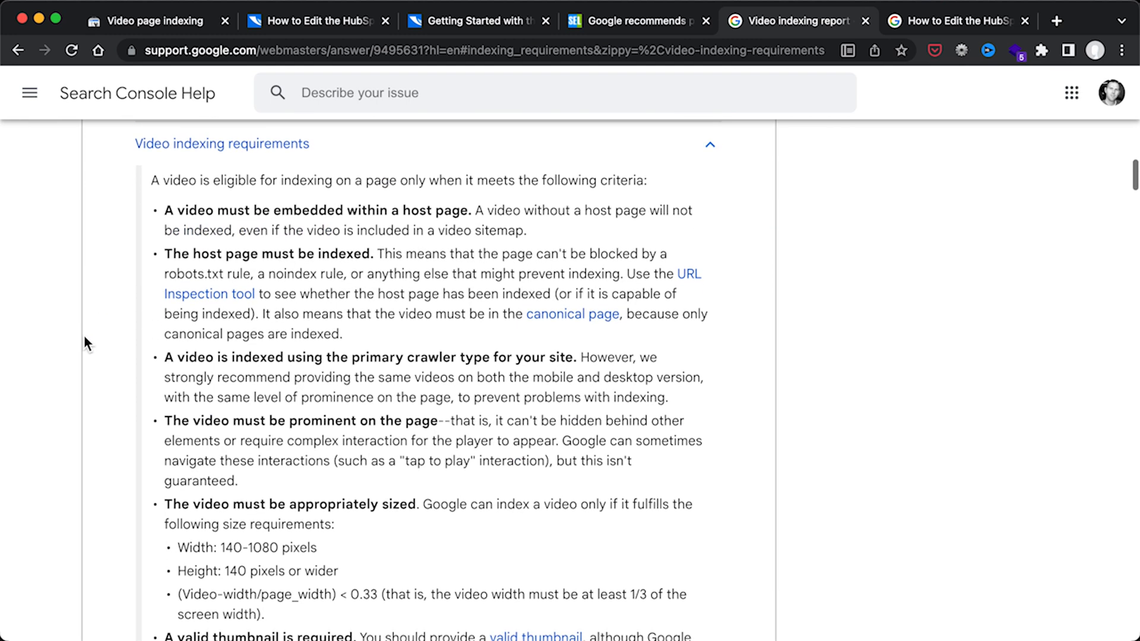
mouse_move(158, 430)
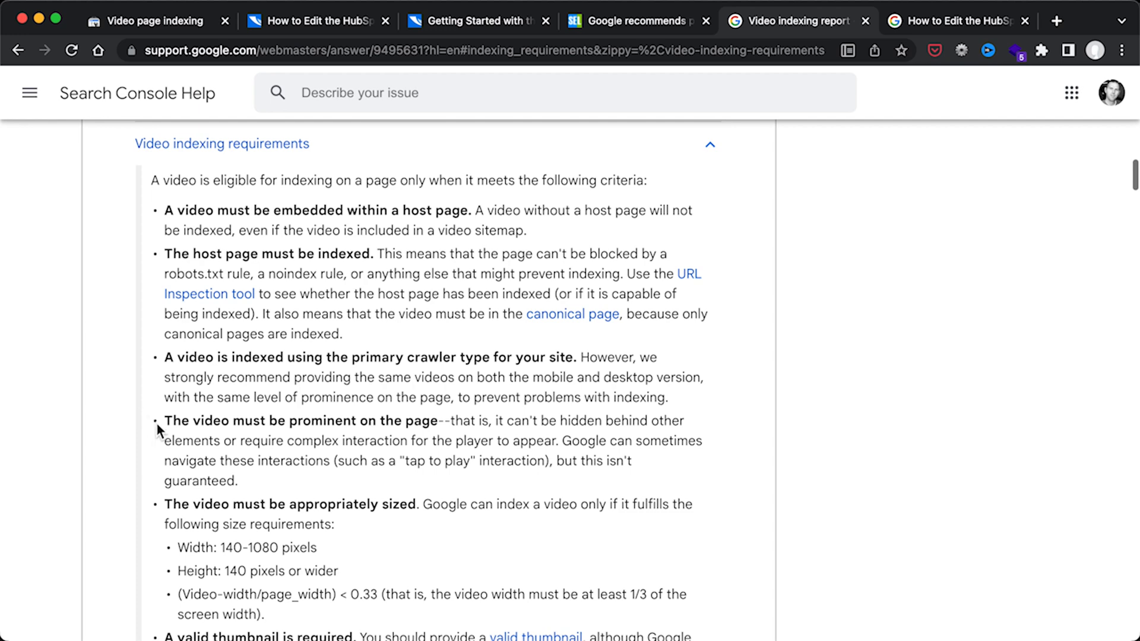
scroll("down", 3)
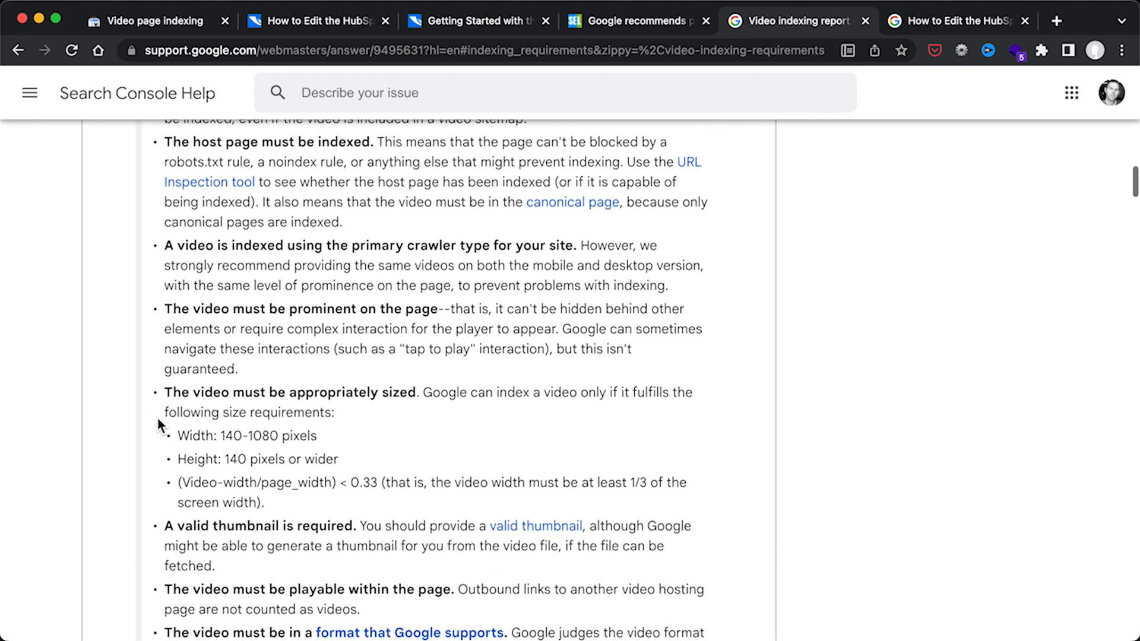
scroll("up", 3)
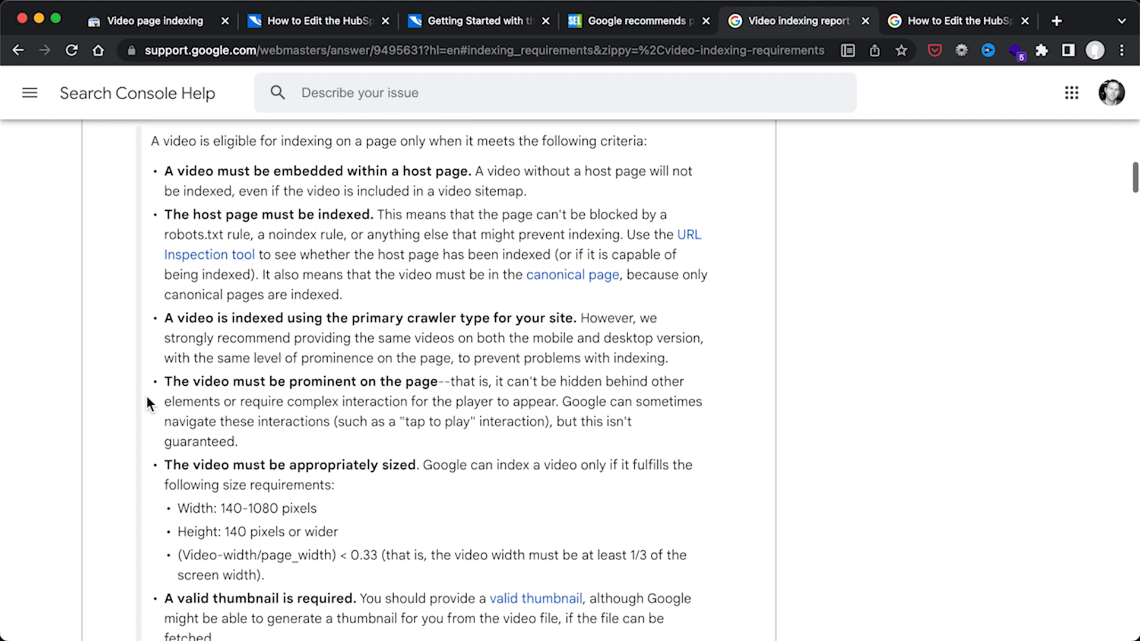